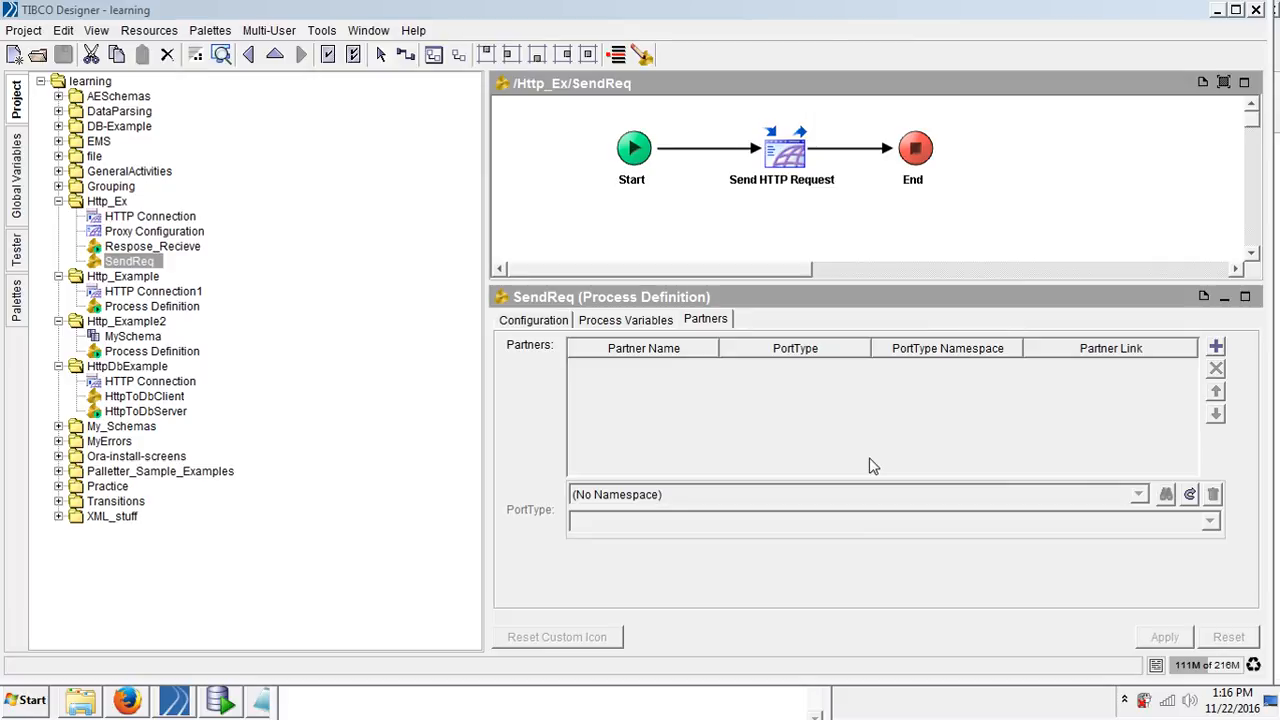
pyautogui.moveTo(668, 392)
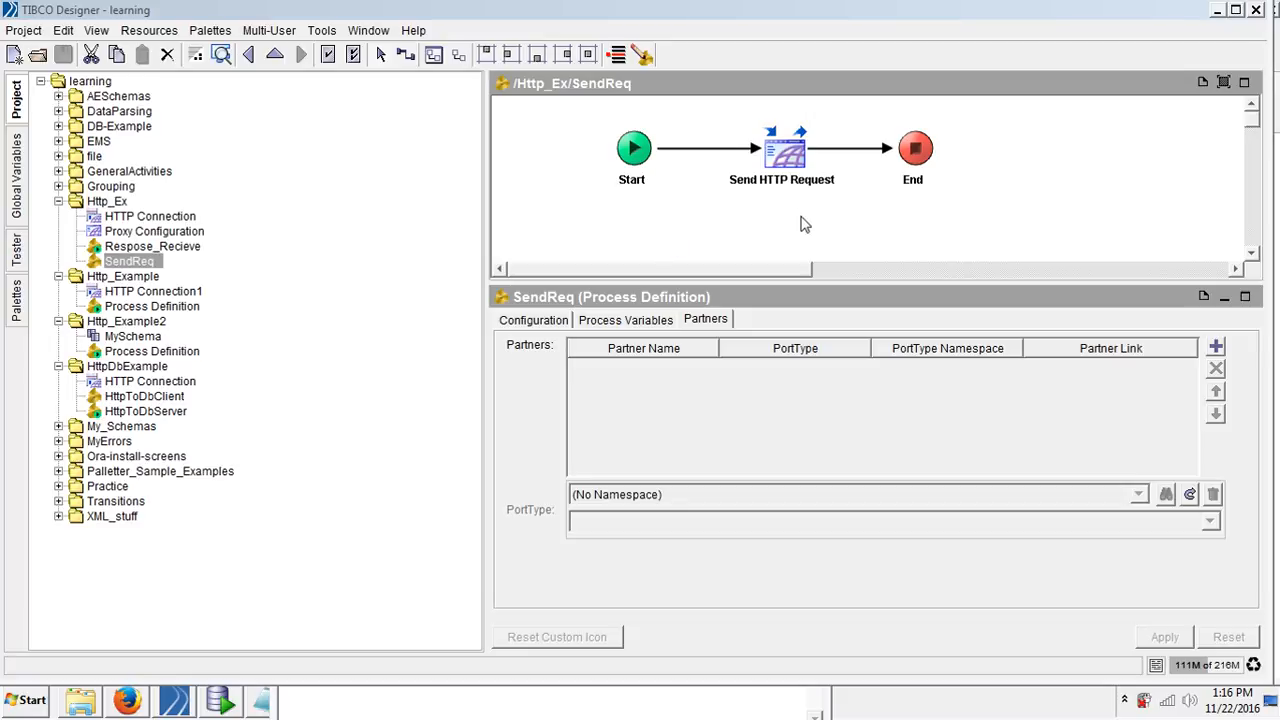
# Select the Send HTTP Request activity in SendReq, briefly visiting Respose_Recieve and returning
pyautogui.click(782, 148)
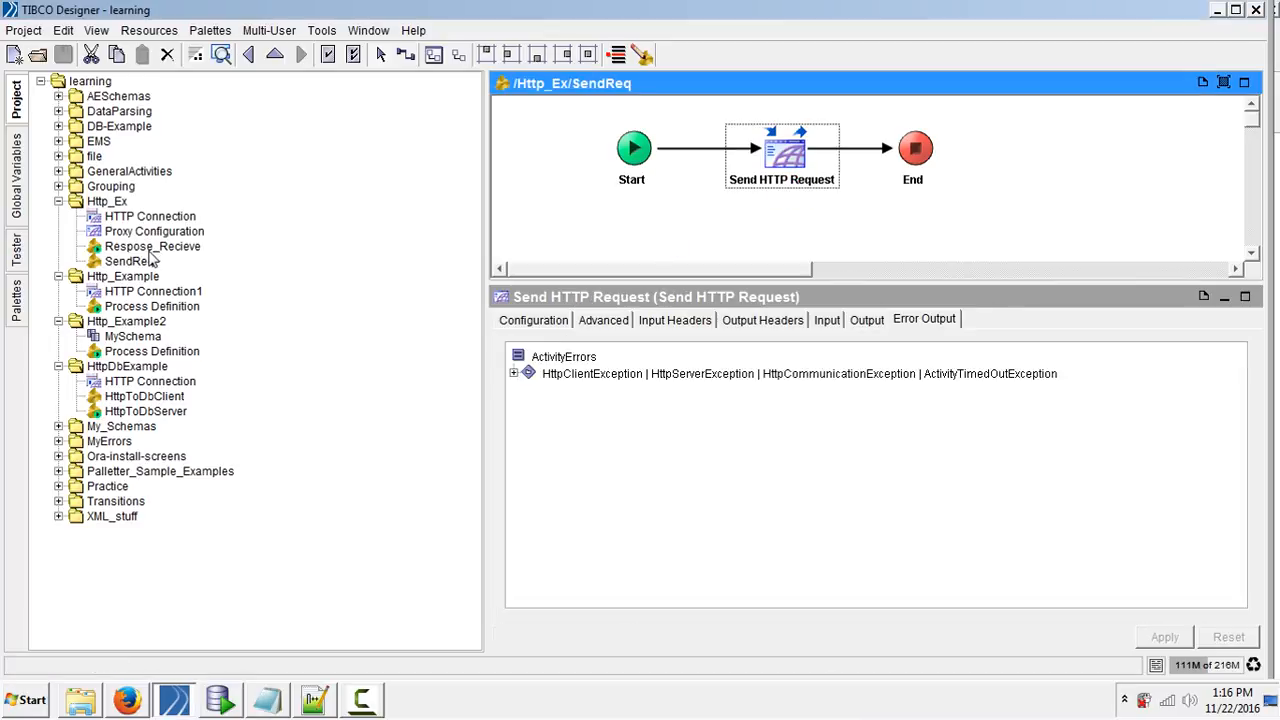
pyautogui.click(152, 246)
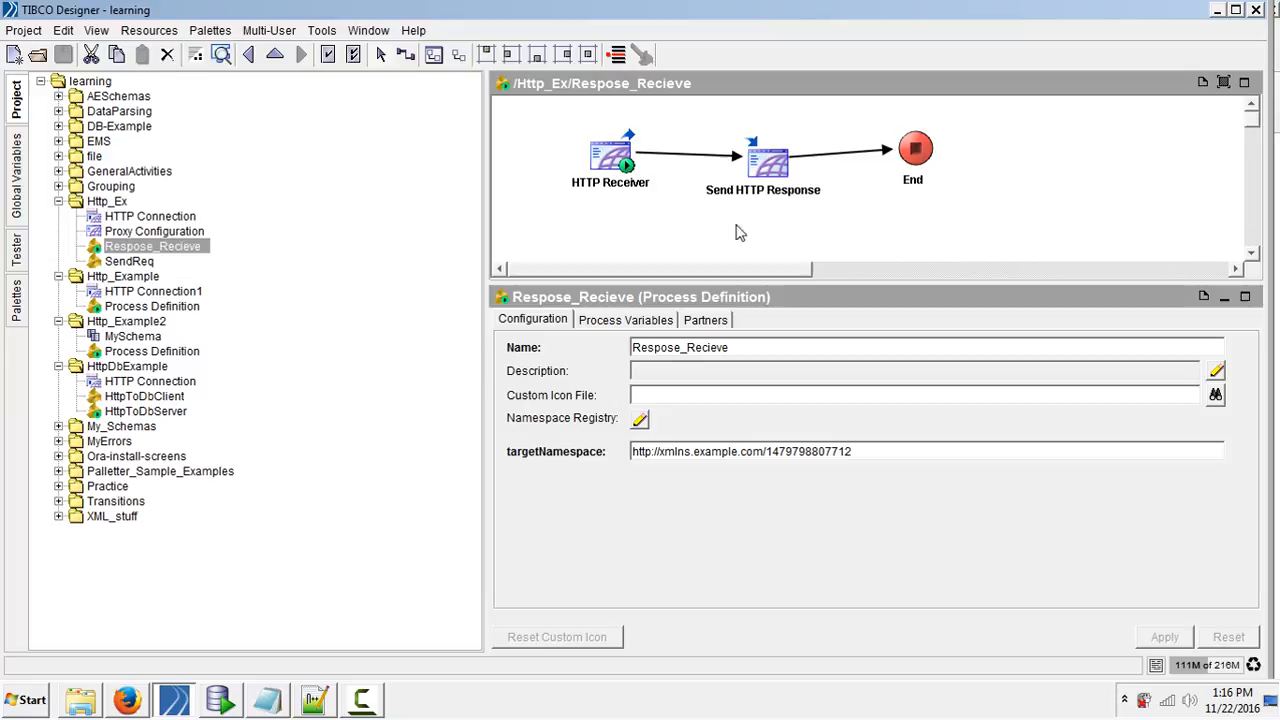
pyautogui.click(128, 260)
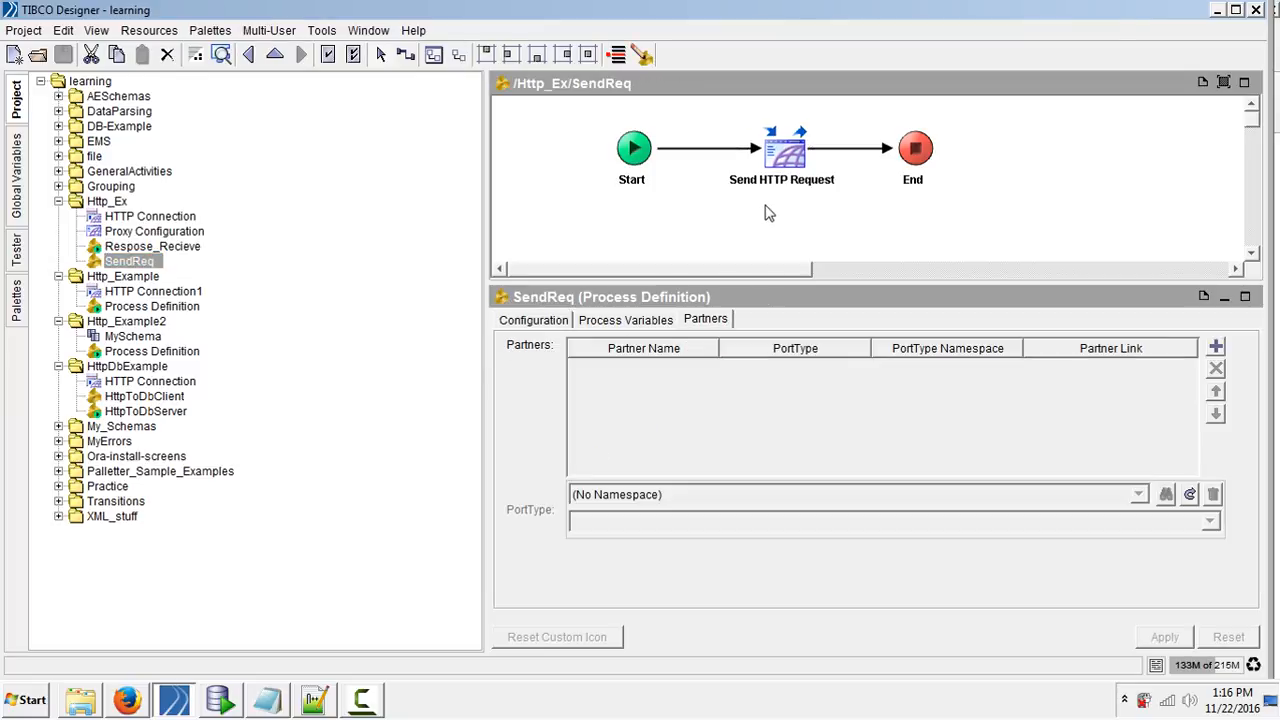
pyautogui.click(784, 148)
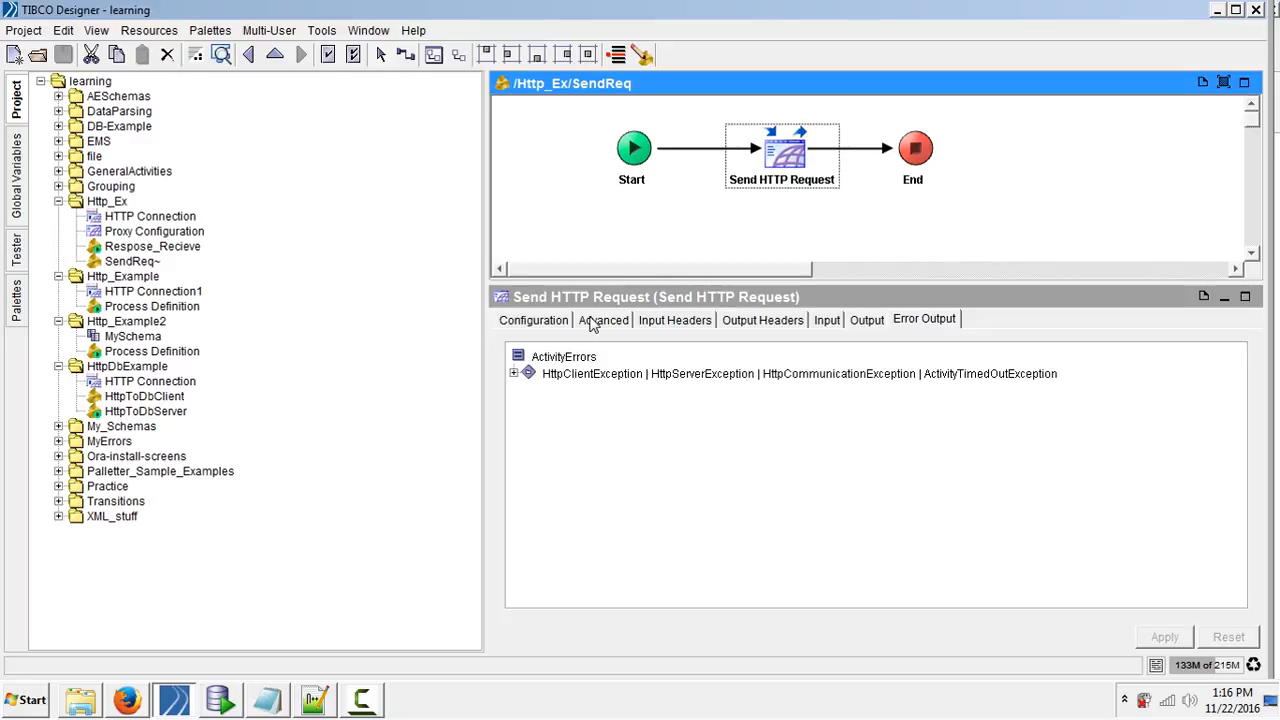
# Review the request's configuration (localhost, port 1157, parameter Name) and its Advanced settings
pyautogui.click(532, 320)
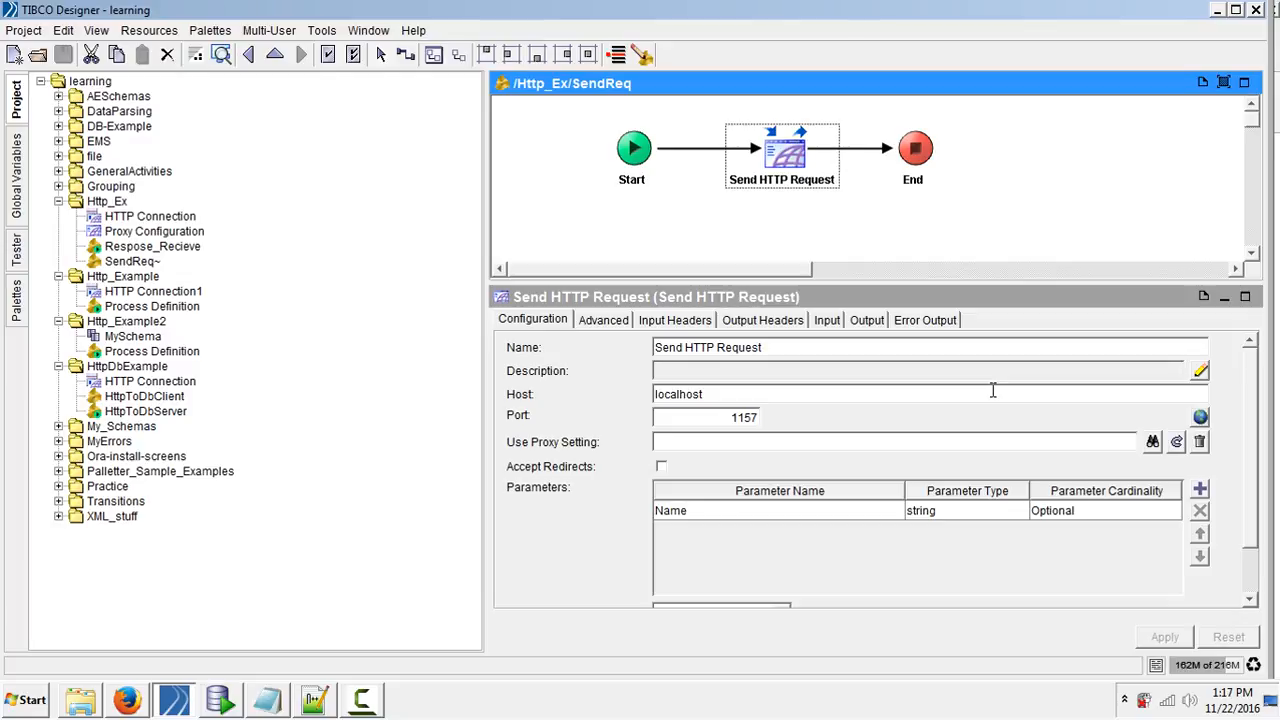
pyautogui.moveTo(994, 390)
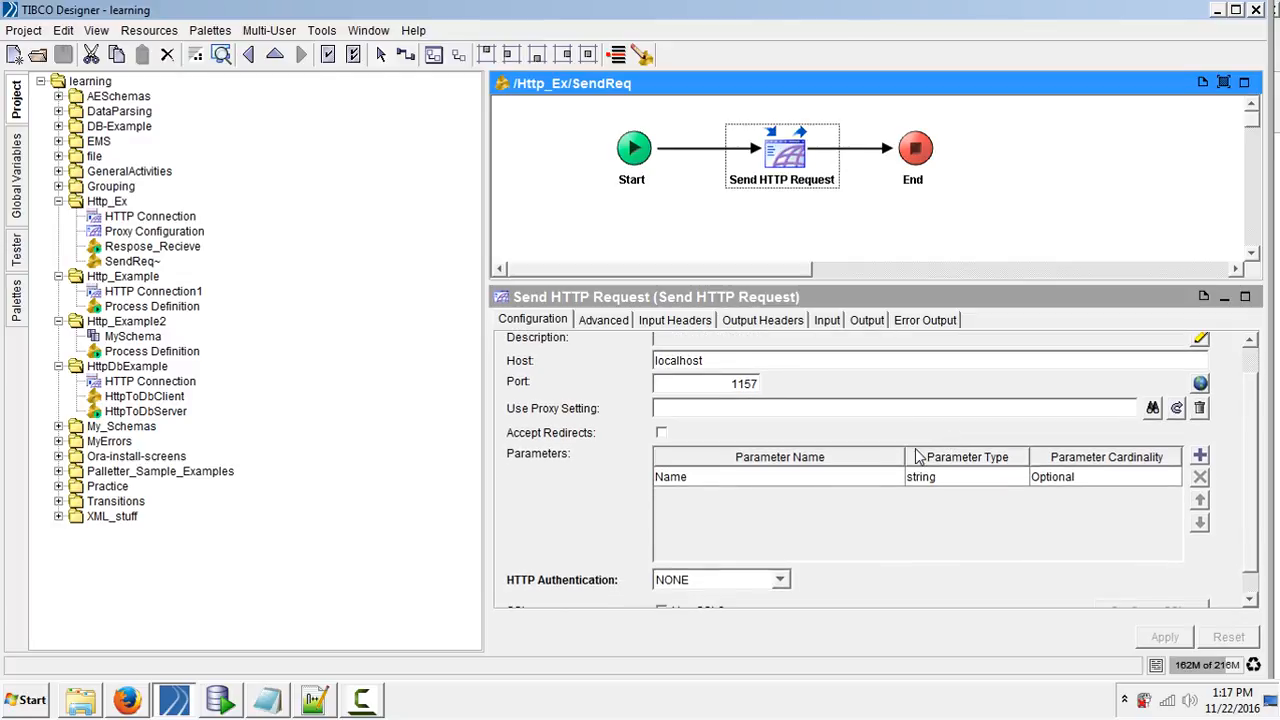
pyautogui.scroll(-3)
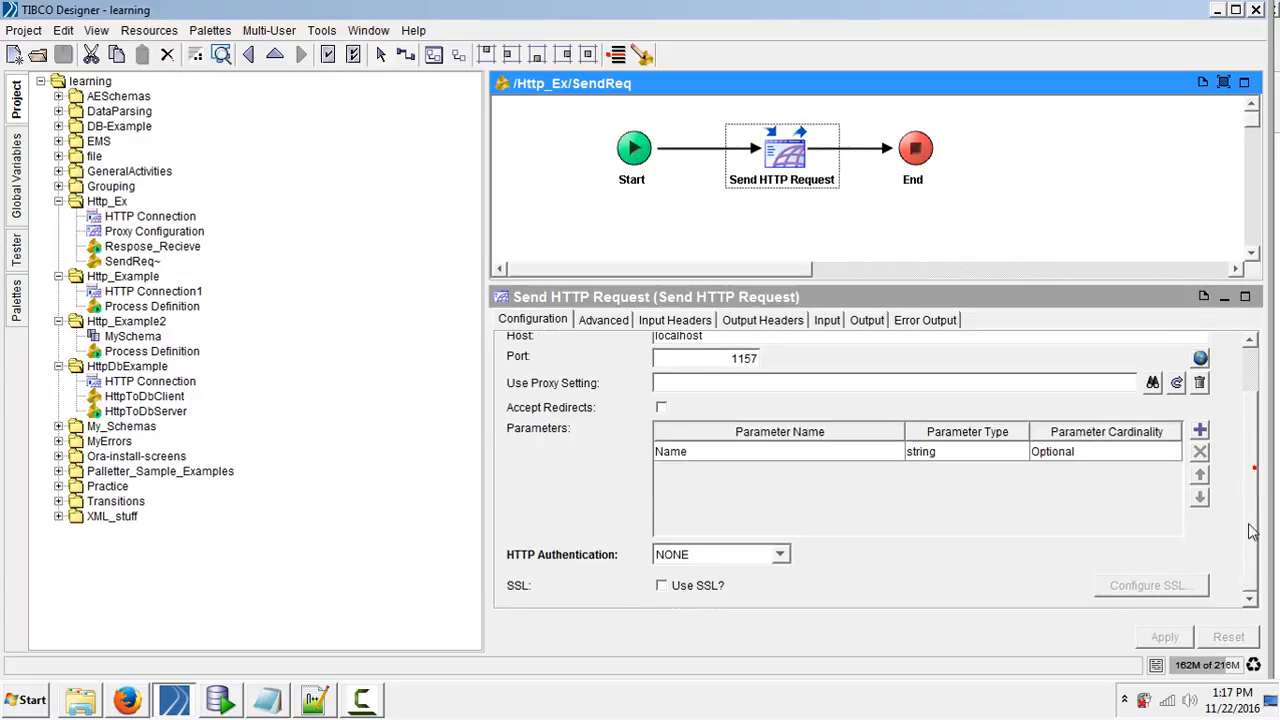
pyautogui.click(604, 320)
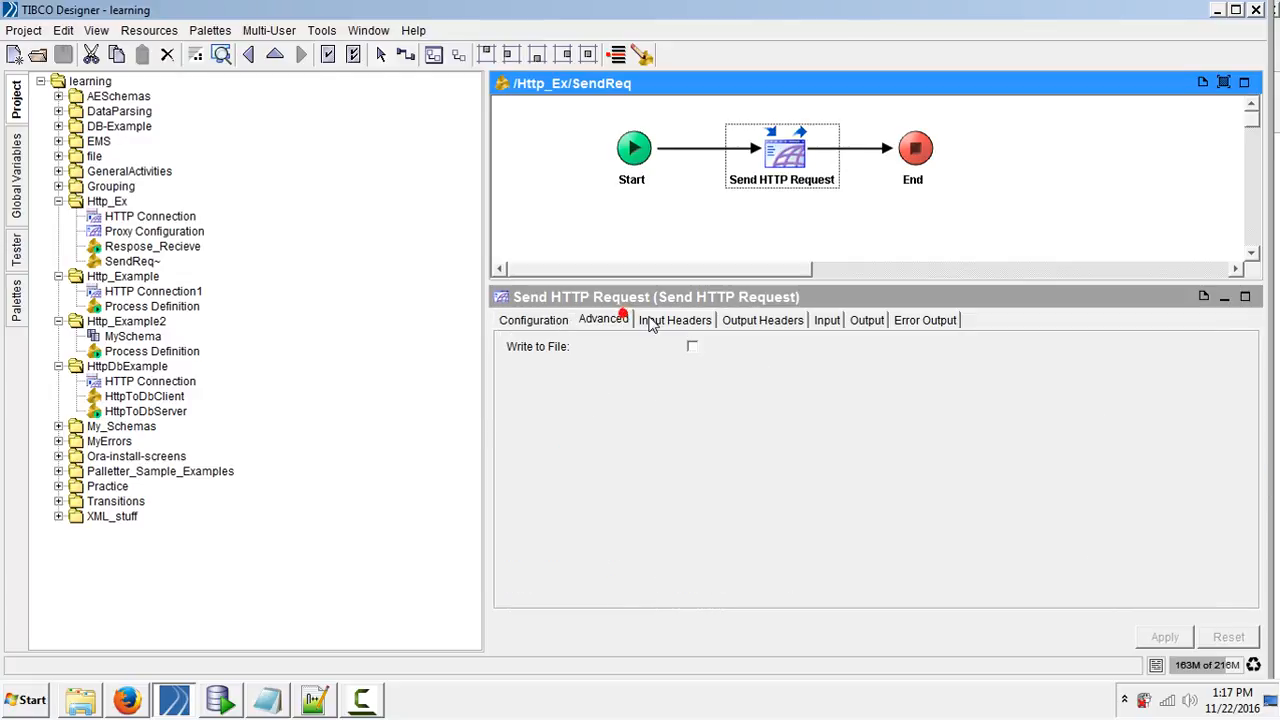
pyautogui.click(532, 320)
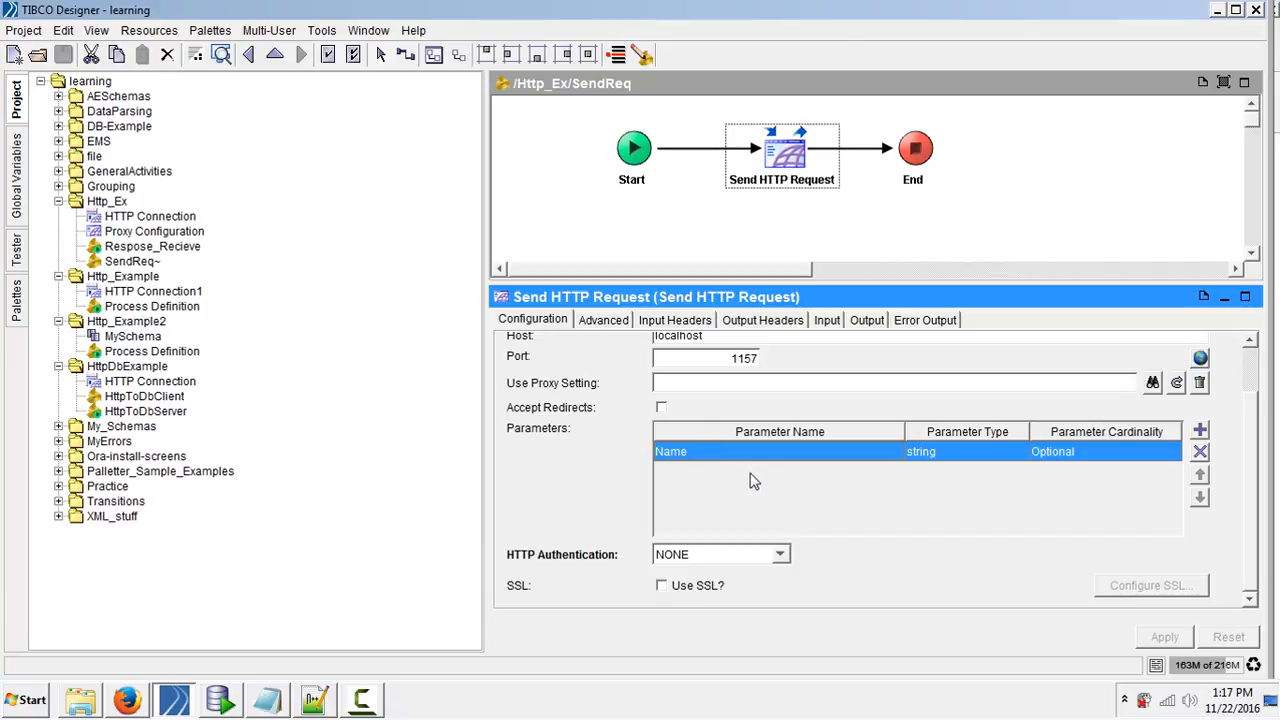
pyautogui.moveTo(856, 450)
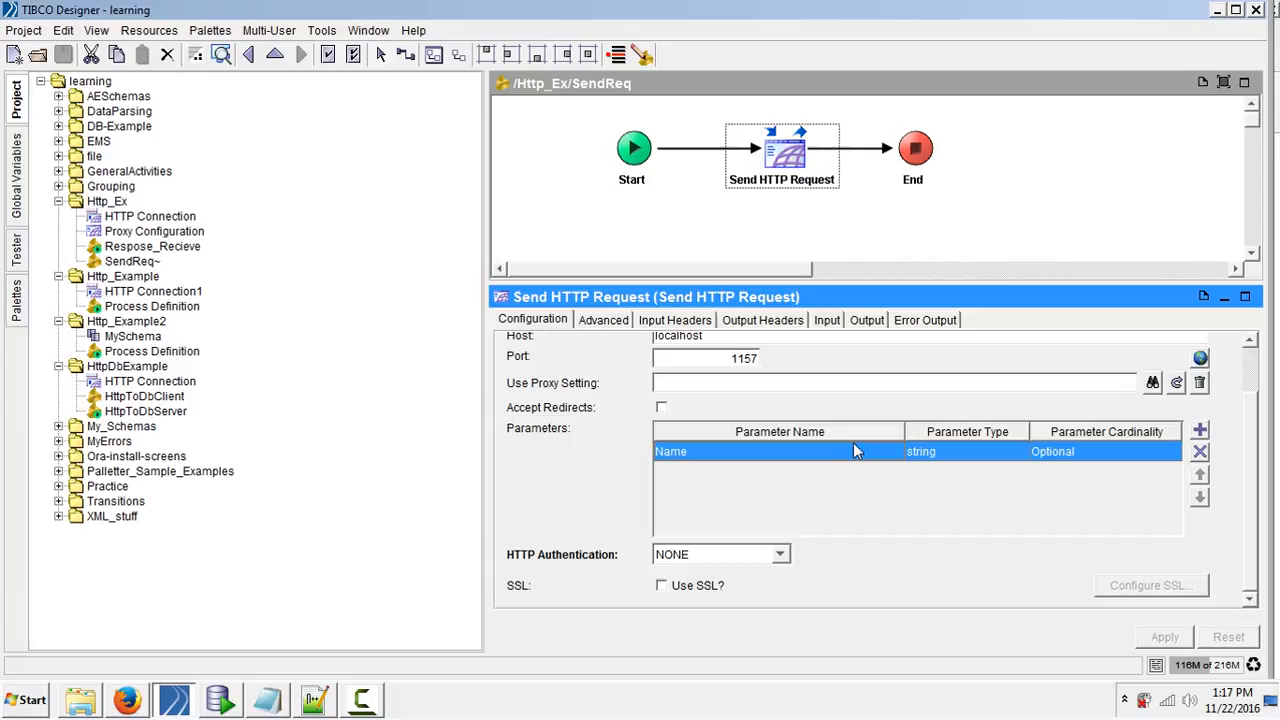
pyautogui.moveTo(838, 510)
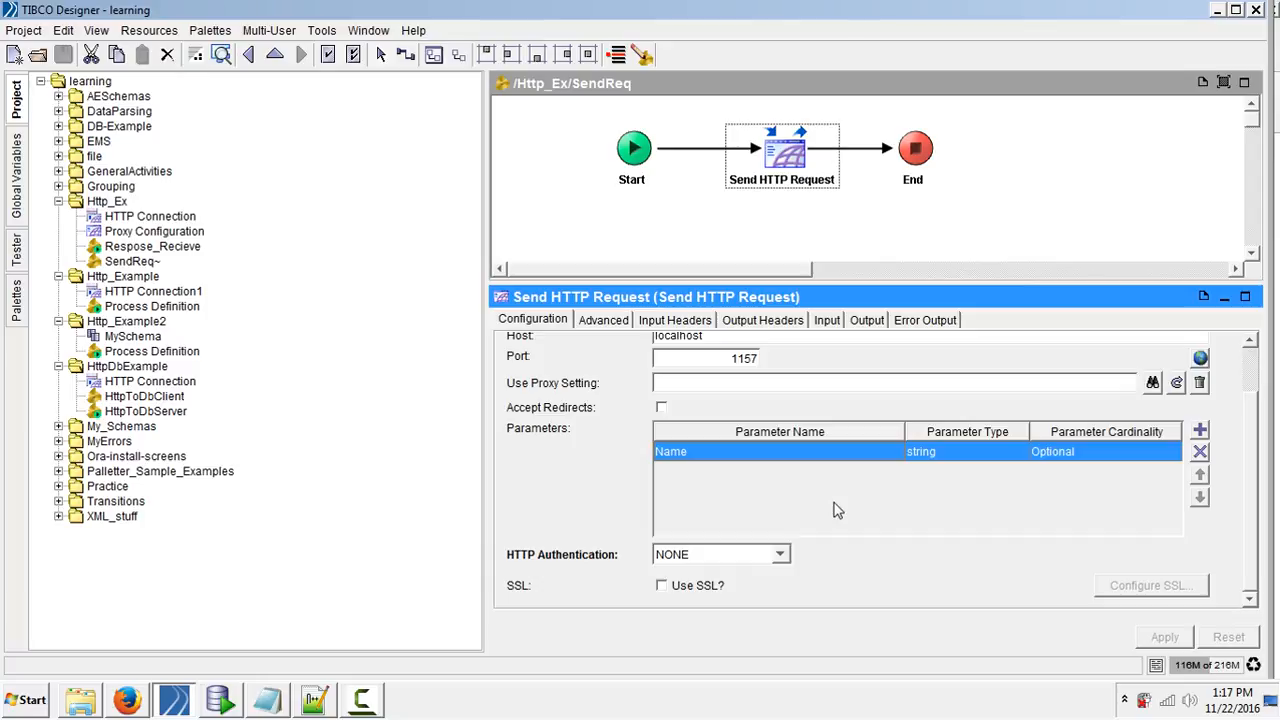
pyautogui.moveTo(1068, 580)
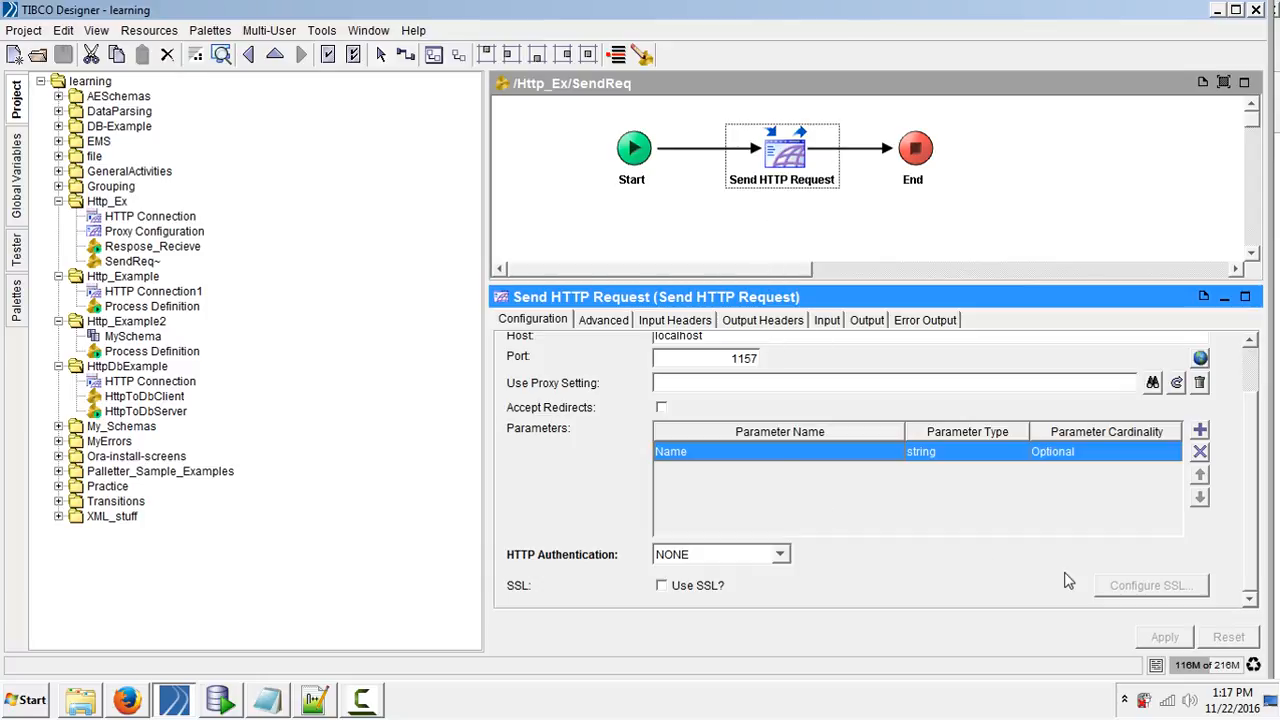
# View the request's input mapping where Name is set to "Pasha"
pyautogui.click(826, 320)
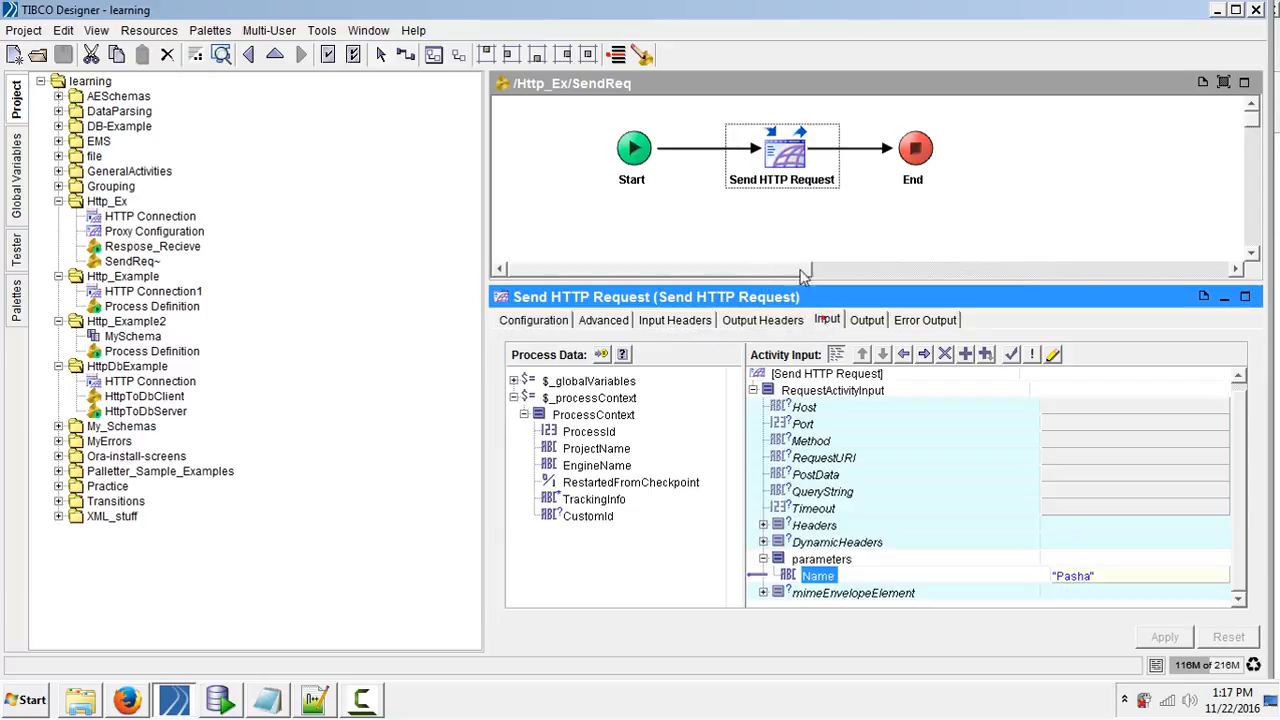
pyautogui.moveTo(828, 284)
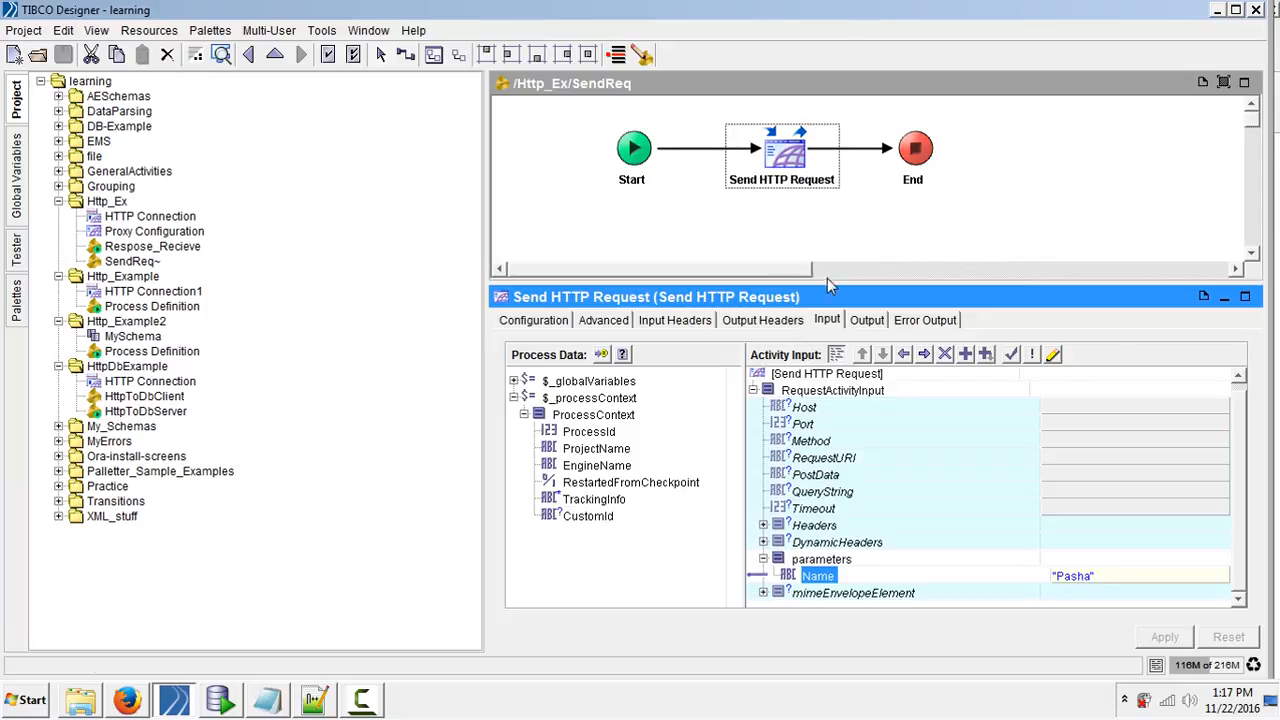
pyautogui.moveTo(764, 570)
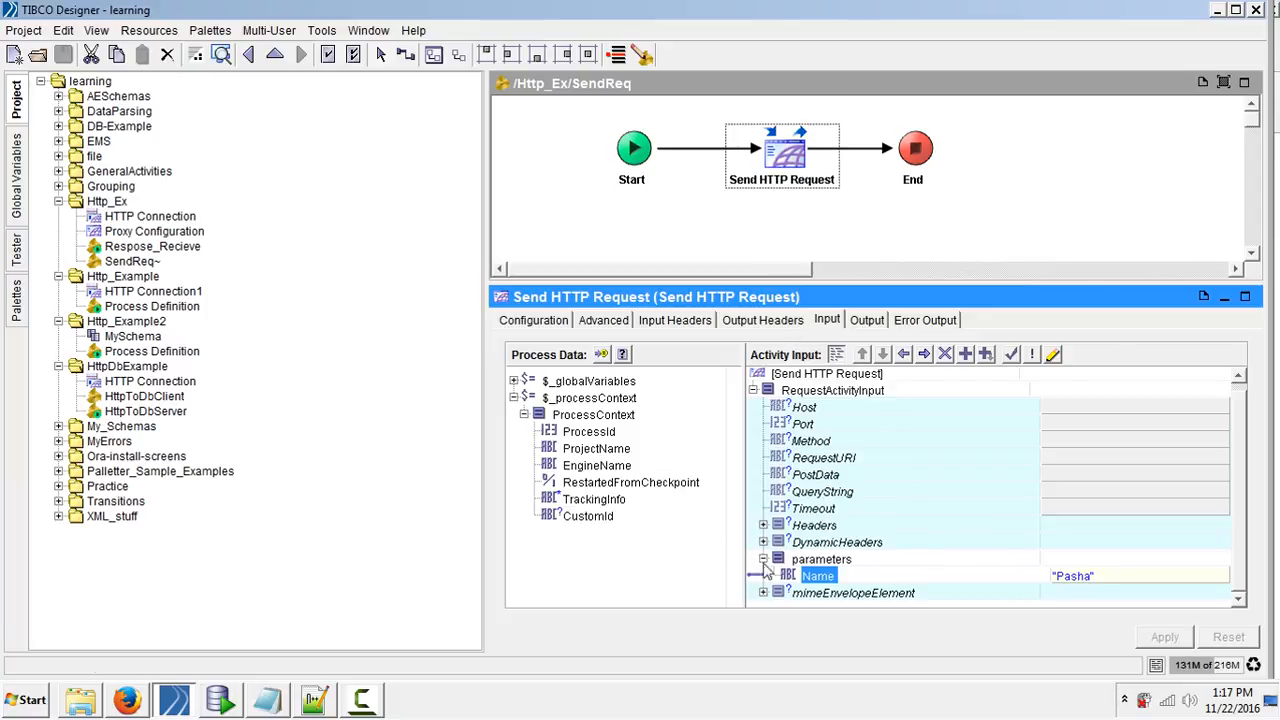
pyautogui.moveTo(850, 368)
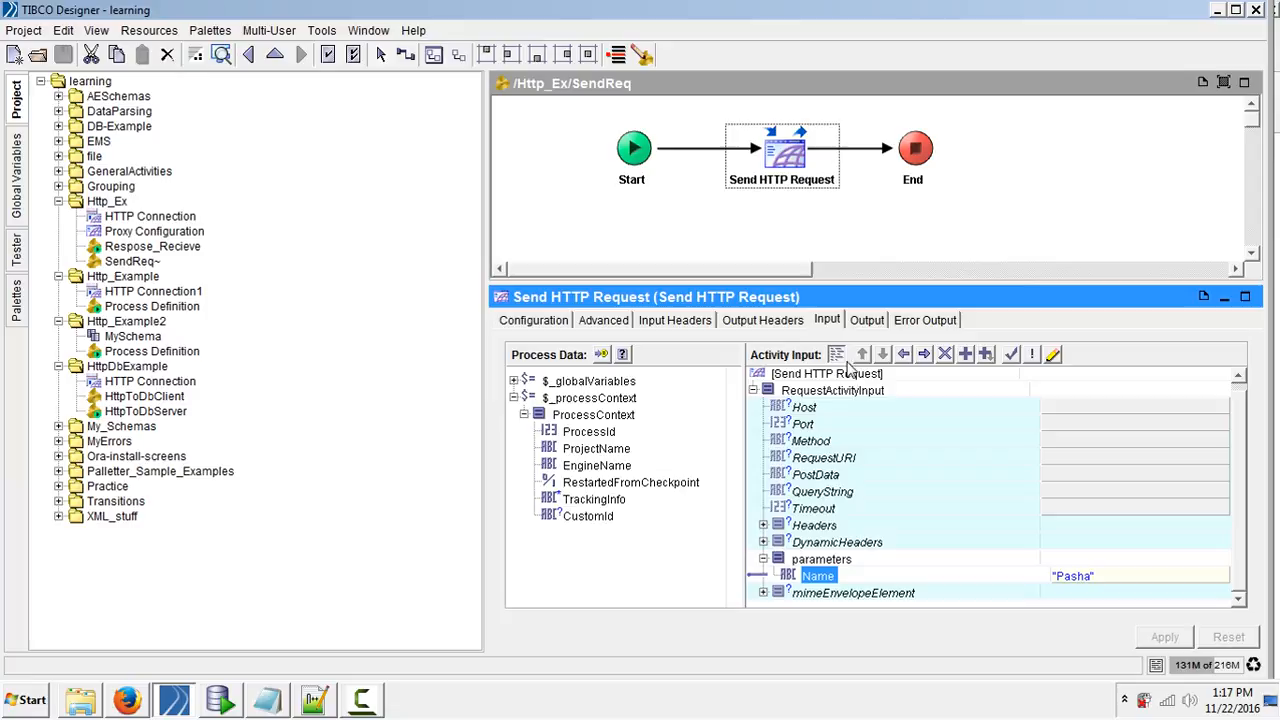
pyautogui.moveTo(830, 584)
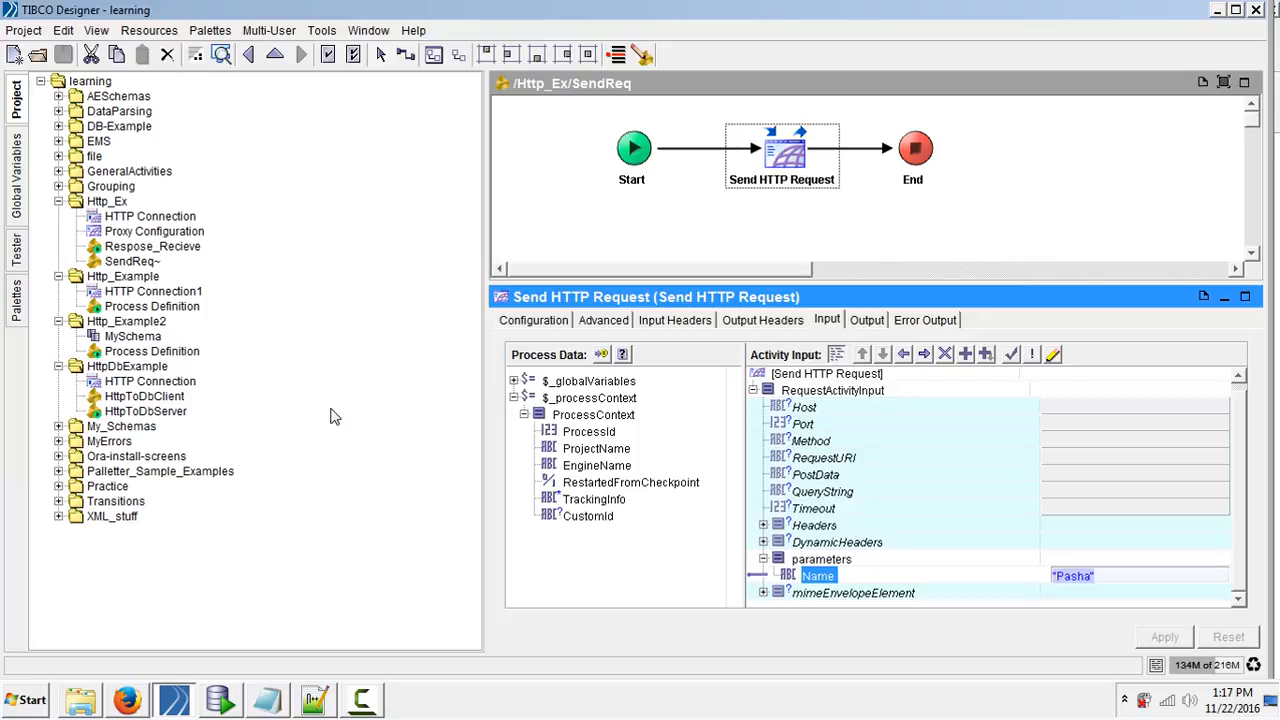
pyautogui.moveTo(1088, 604)
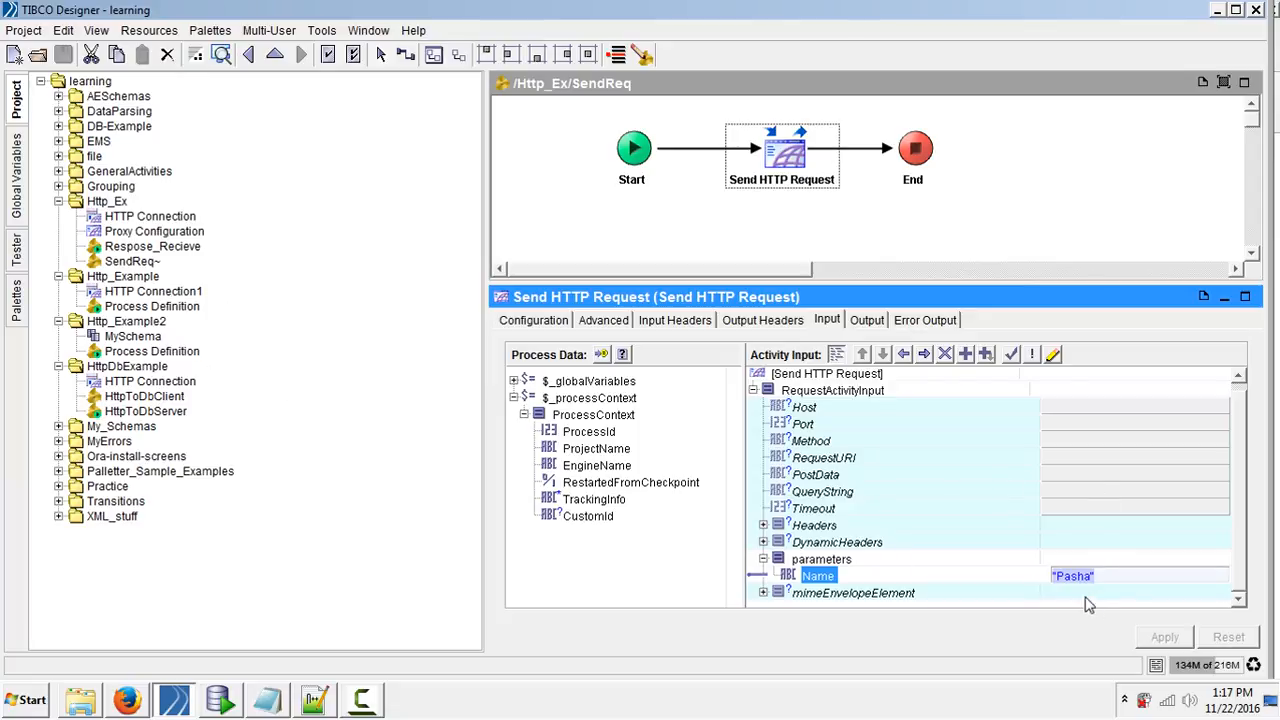
# Switch to the Respose_Recieve process and select its Send HTTP Response activity
pyautogui.click(152, 246)
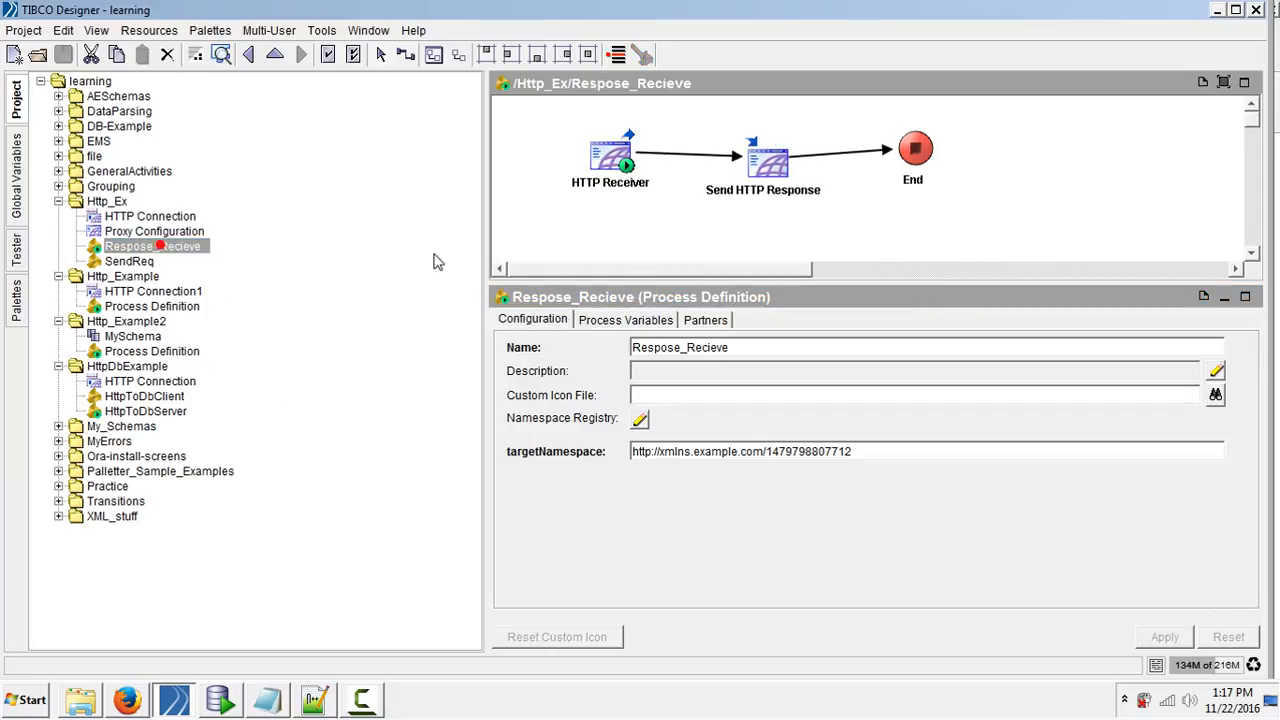
pyautogui.moveTo(632, 260)
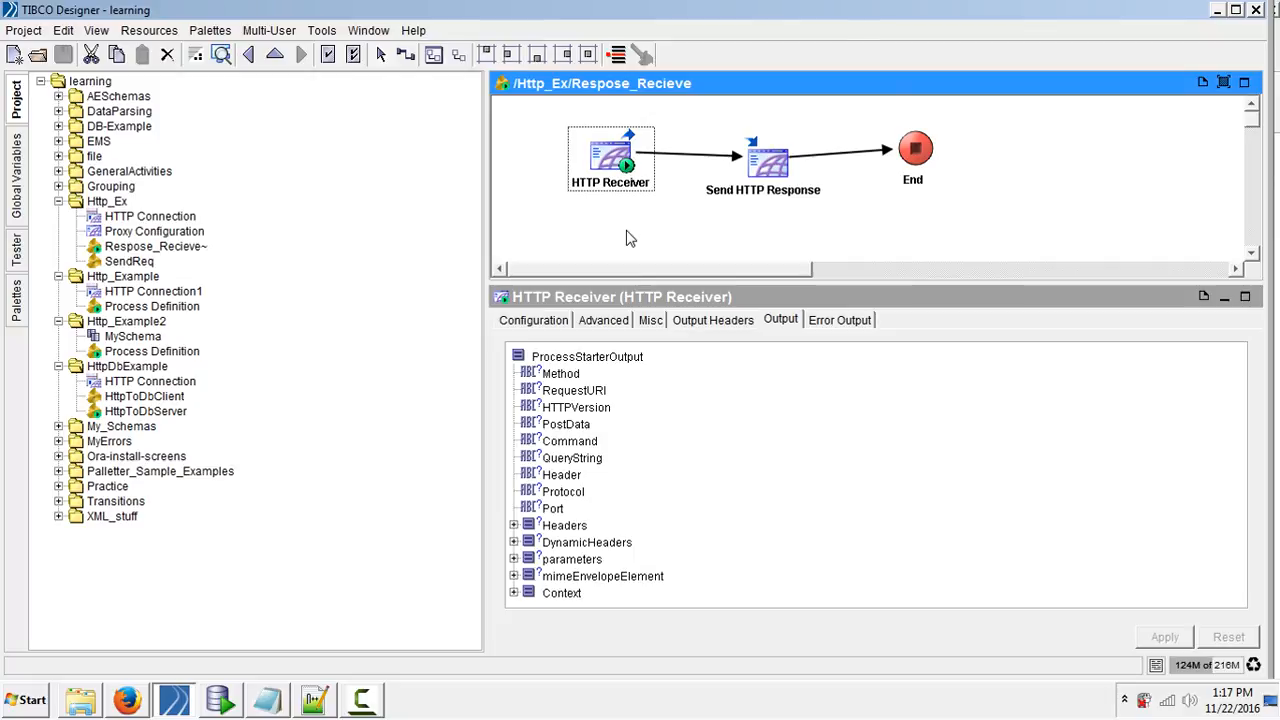
pyautogui.click(764, 160)
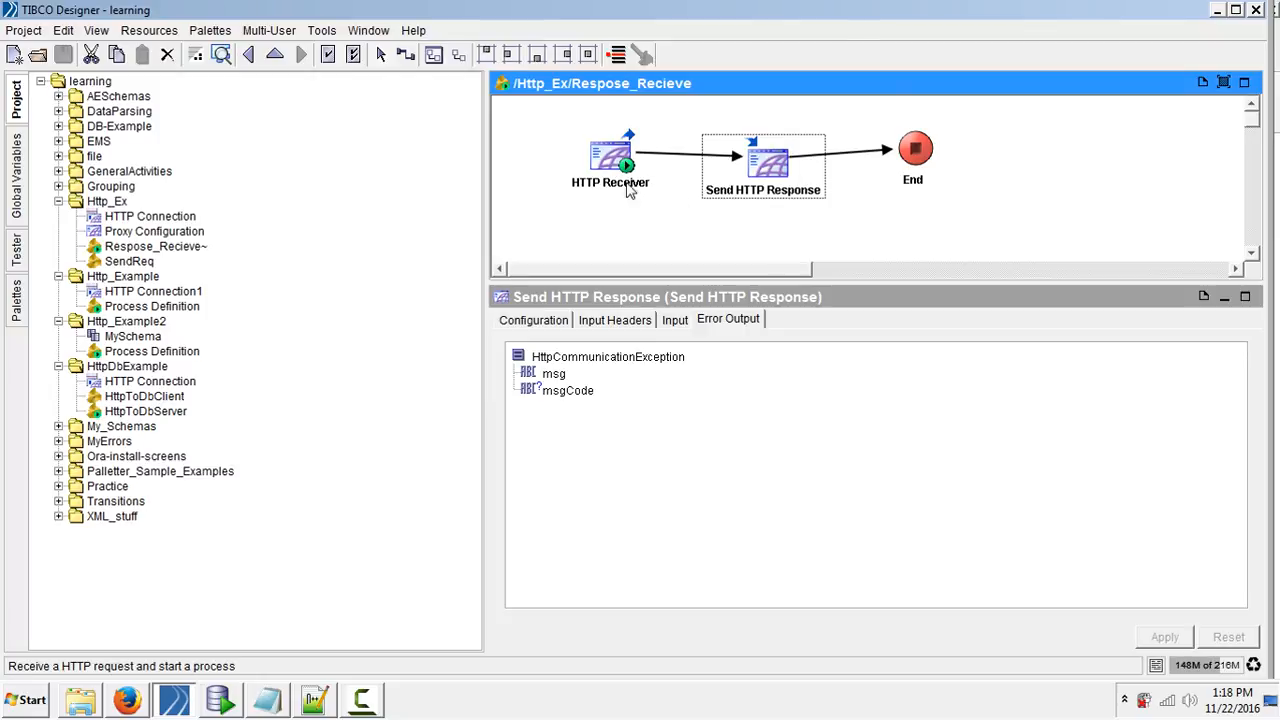
# Inspect the HTTP Receiver configuration with its optional string parameter Name
pyautogui.click(610, 160)
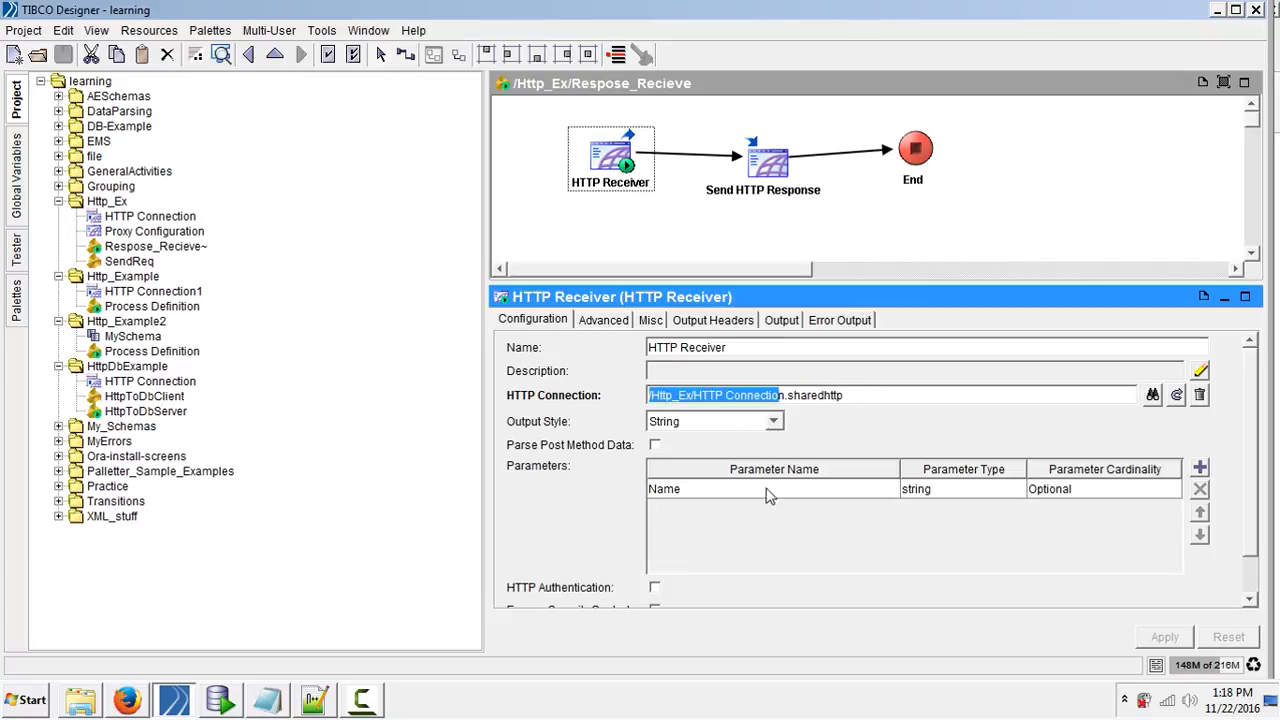
pyautogui.moveTo(696, 496)
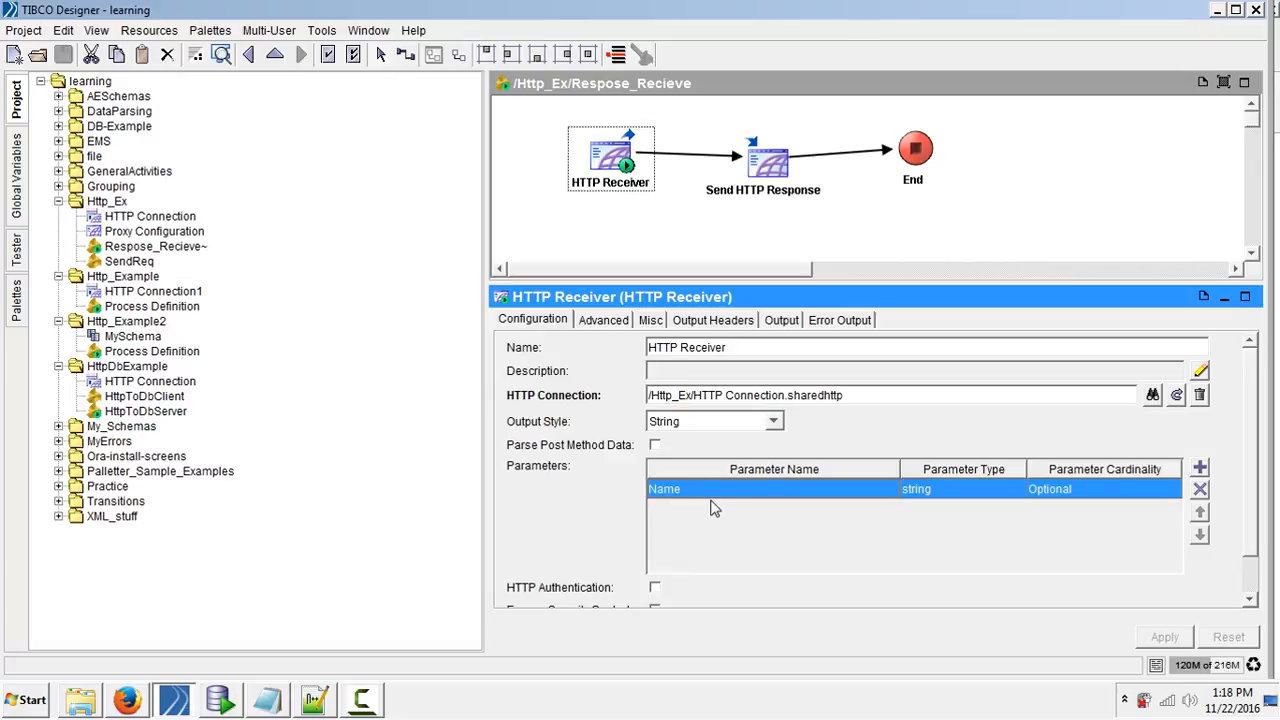
pyautogui.moveTo(716, 508)
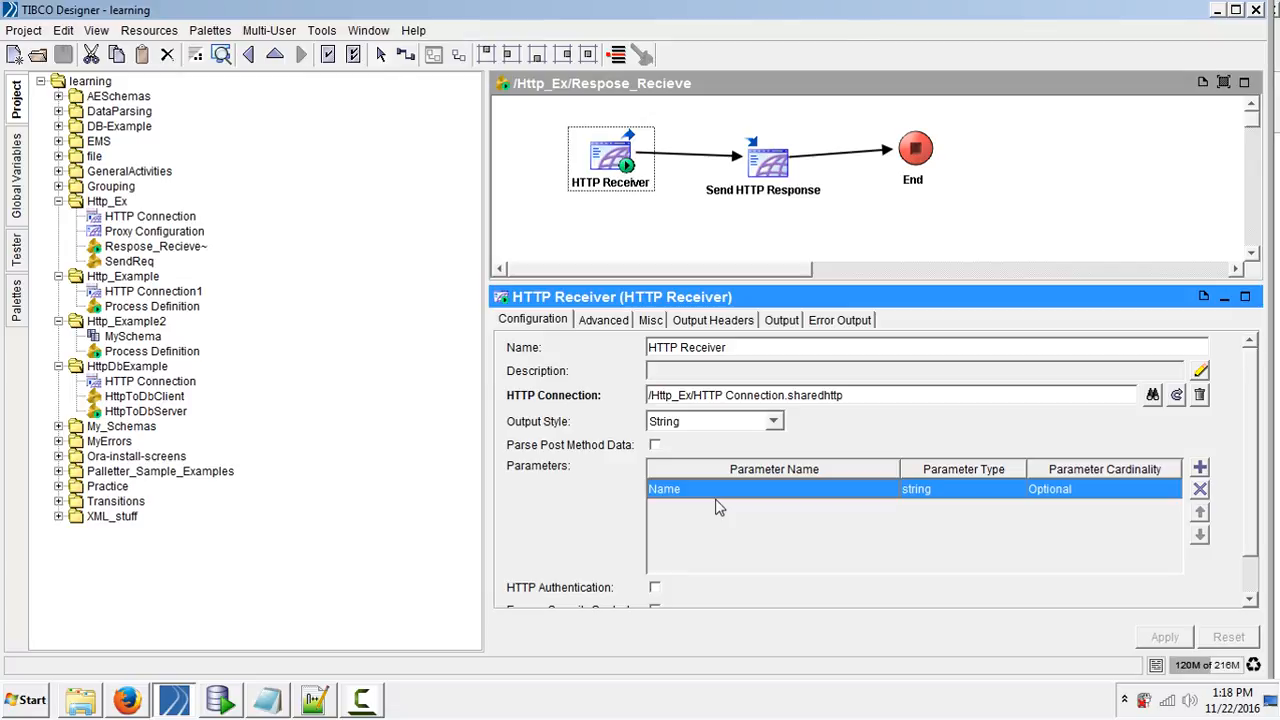
pyautogui.moveTo(900, 488)
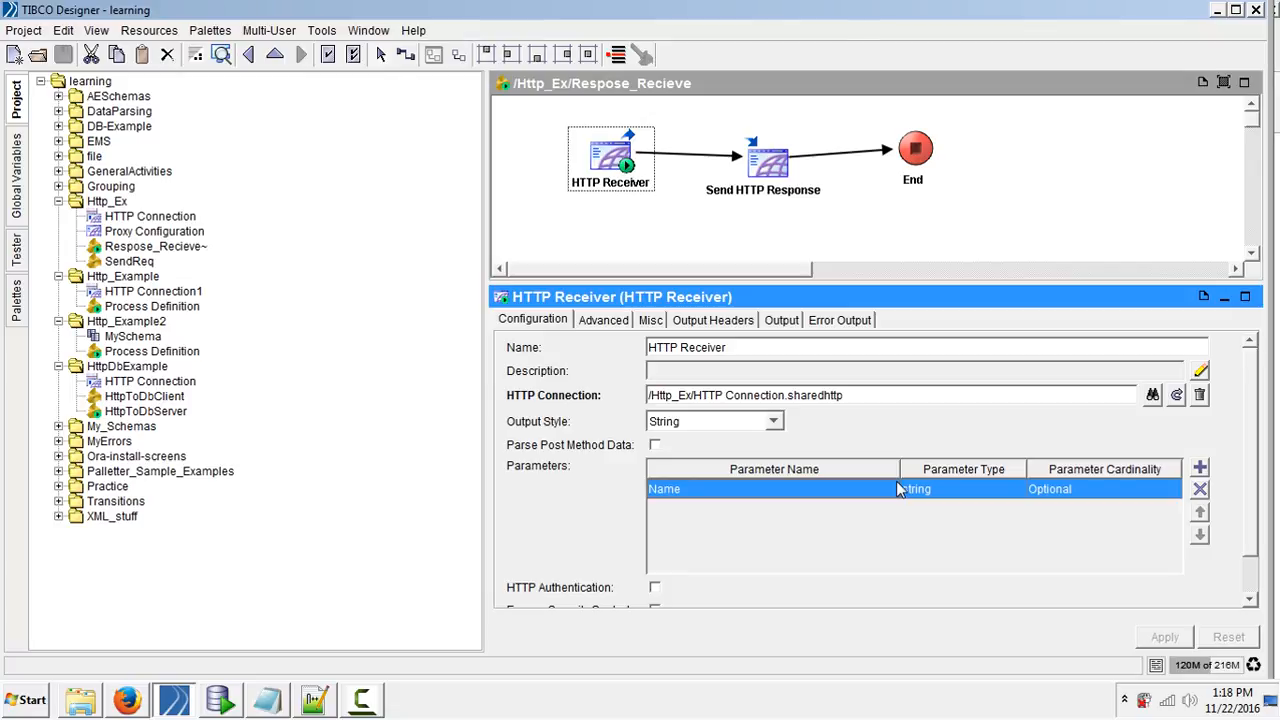
pyautogui.moveTo(908, 242)
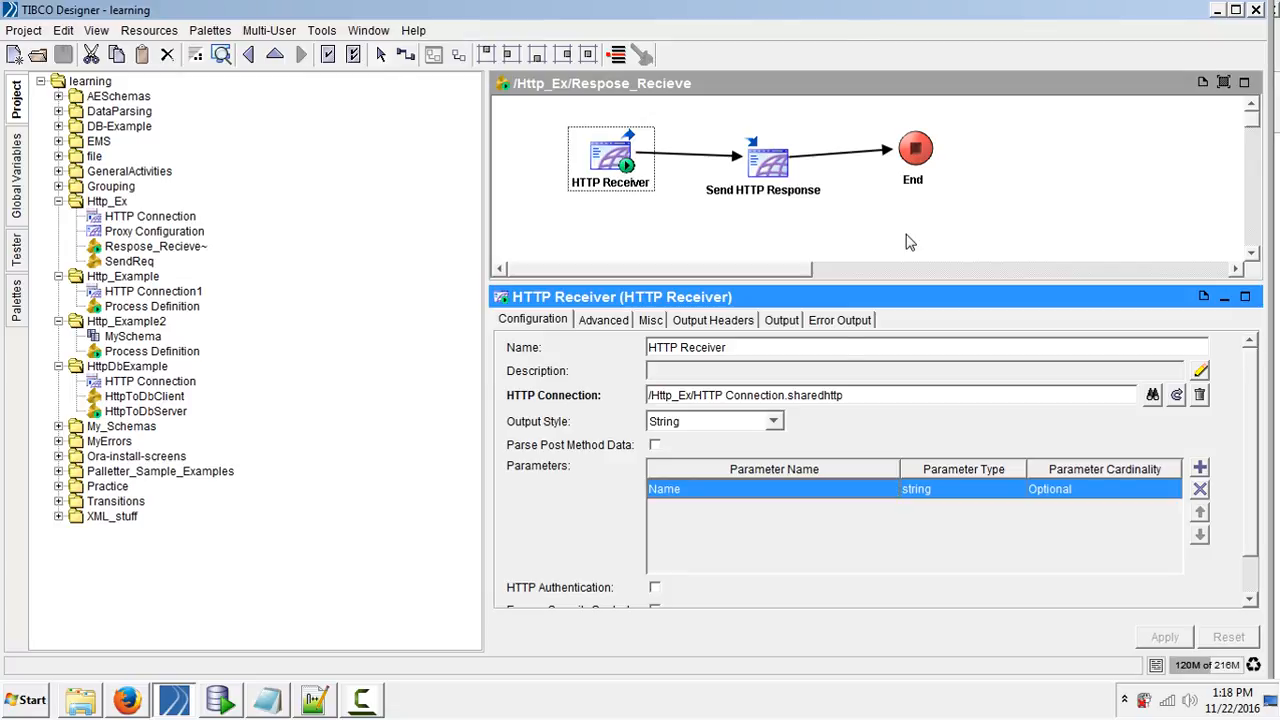
pyautogui.moveTo(1260, 468)
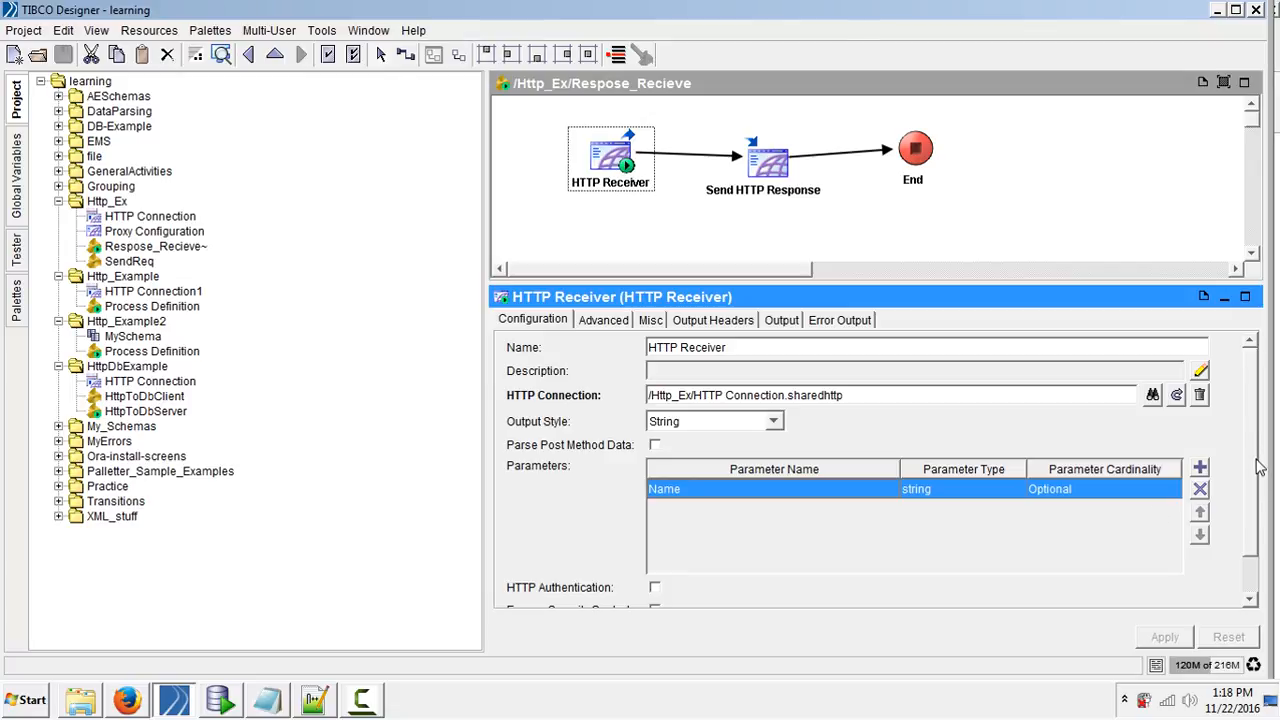
pyautogui.scroll(-3)
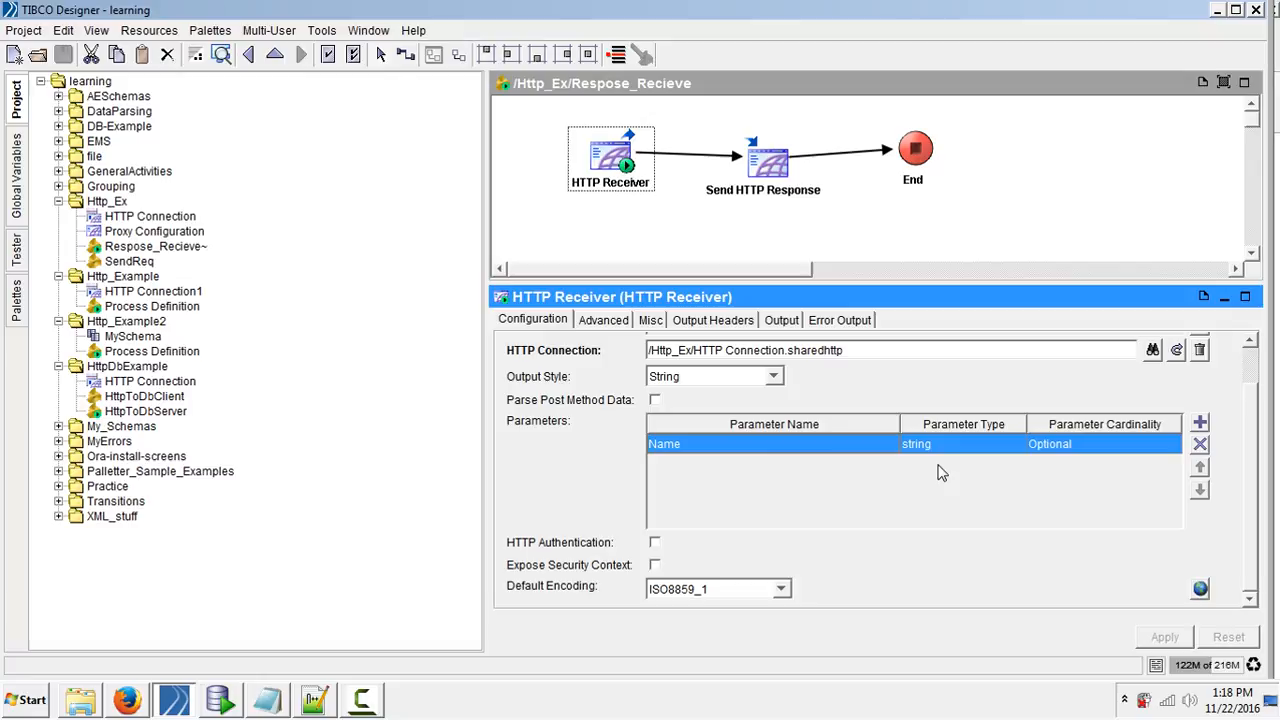
pyautogui.moveTo(810, 452)
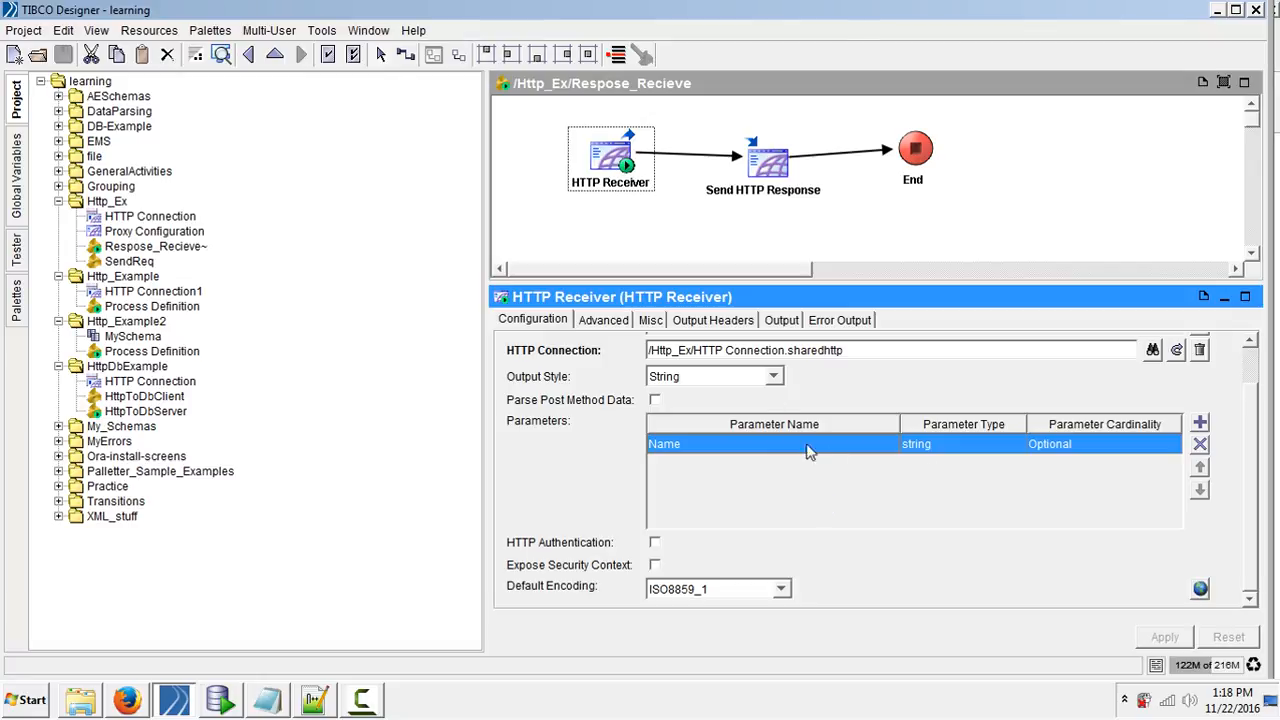
# Check the Send HTTP Response basic settings, confirming Reply For is HTTP Receiver
pyautogui.click(764, 160)
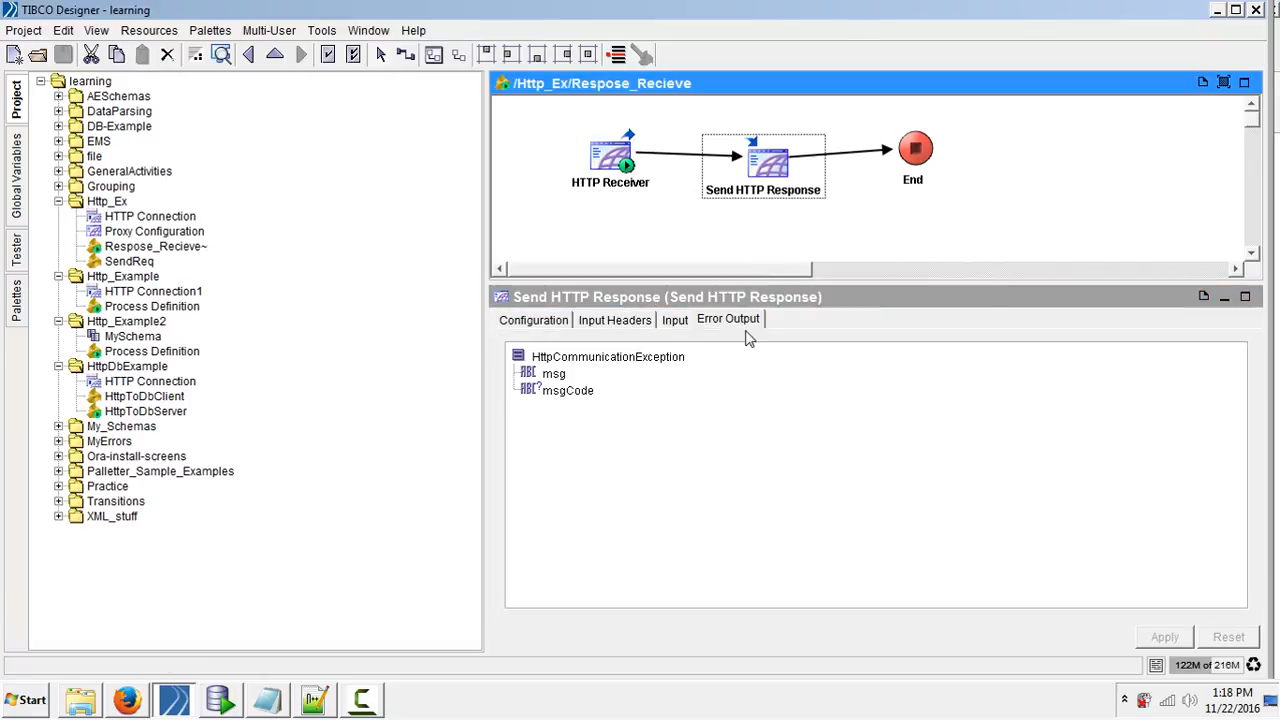
pyautogui.click(532, 320)
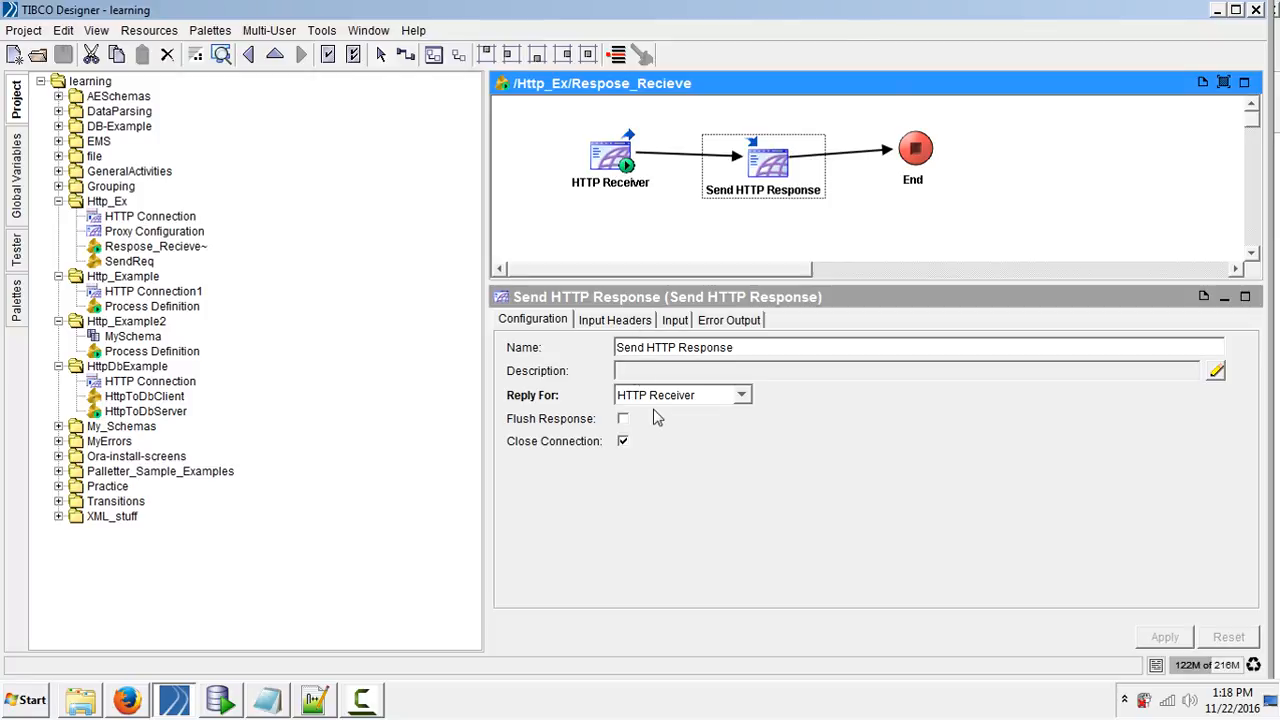
pyautogui.moveTo(726, 408)
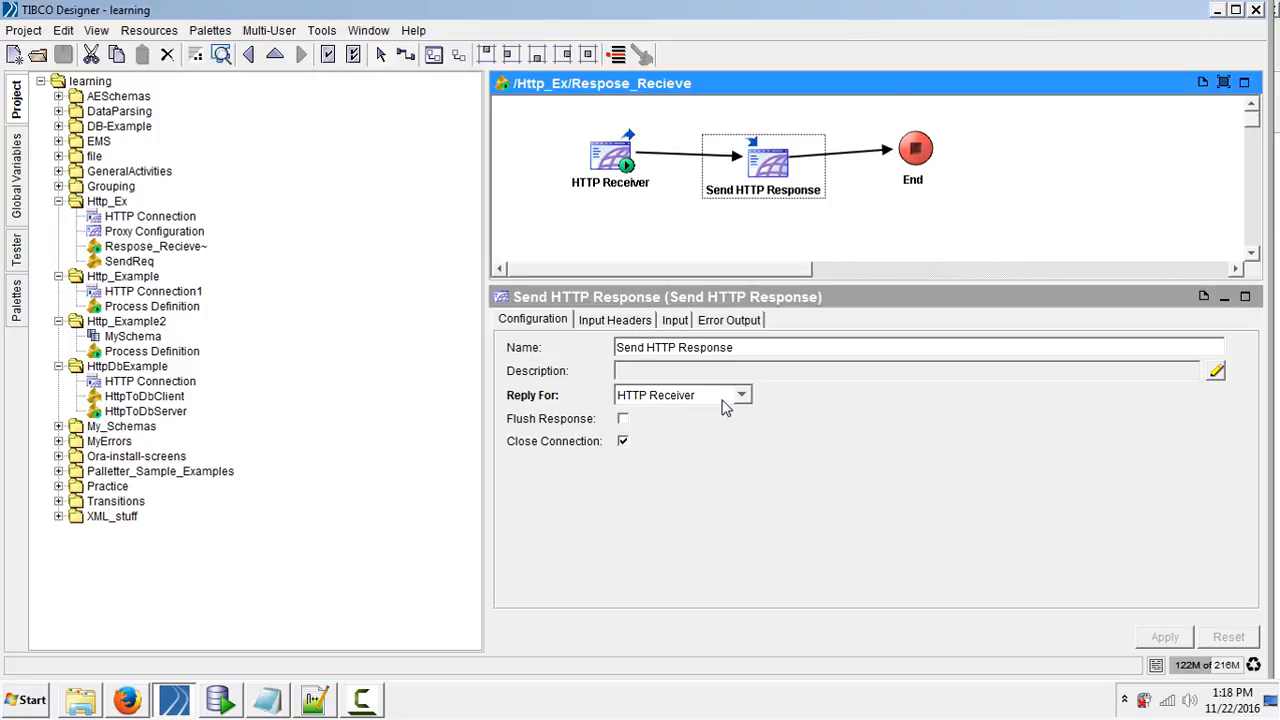
pyautogui.click(670, 394)
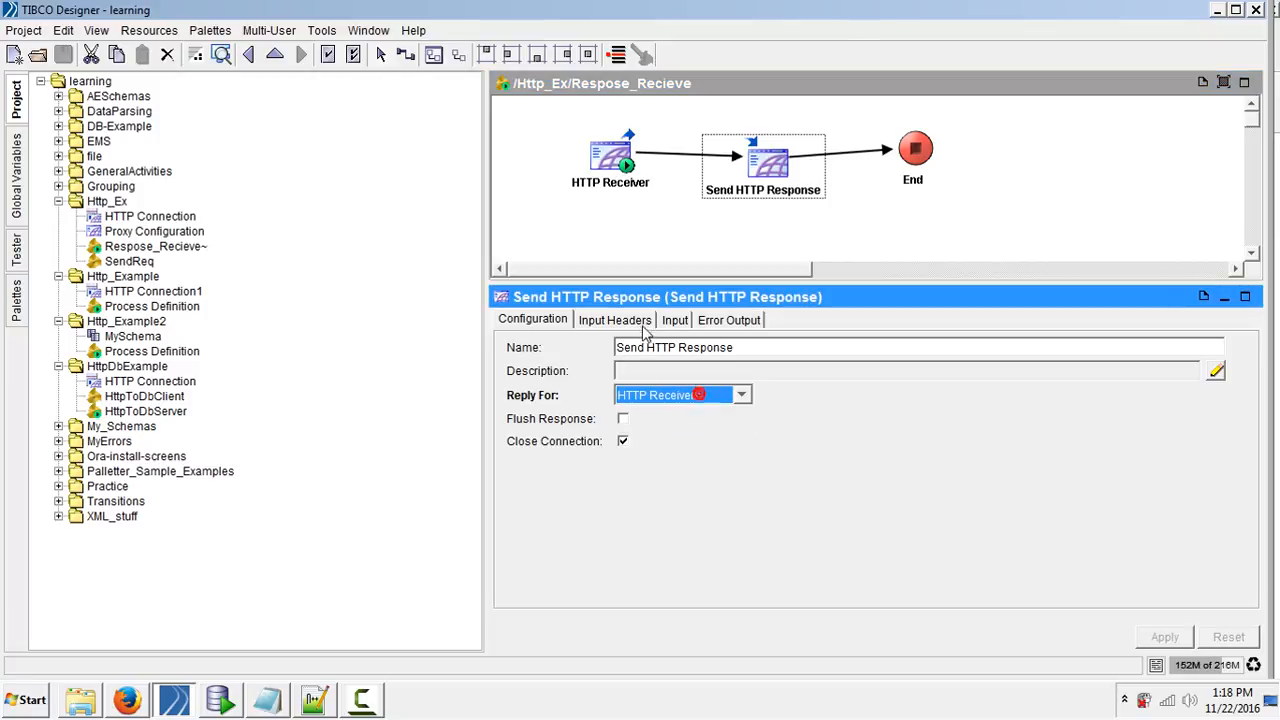
# View the asciiContent mapping concatenating "Hi " with Name, peeking at the XPath Formula Builder
pyautogui.click(674, 320)
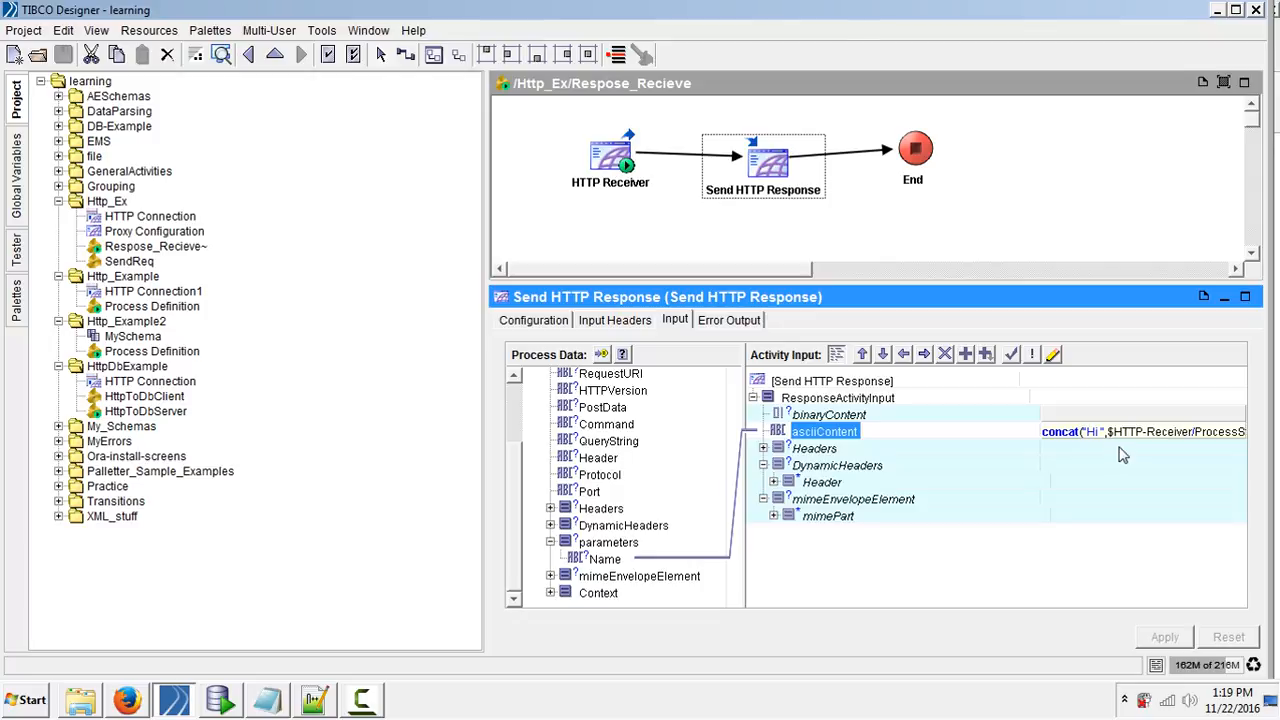
pyautogui.moveTo(1120, 478)
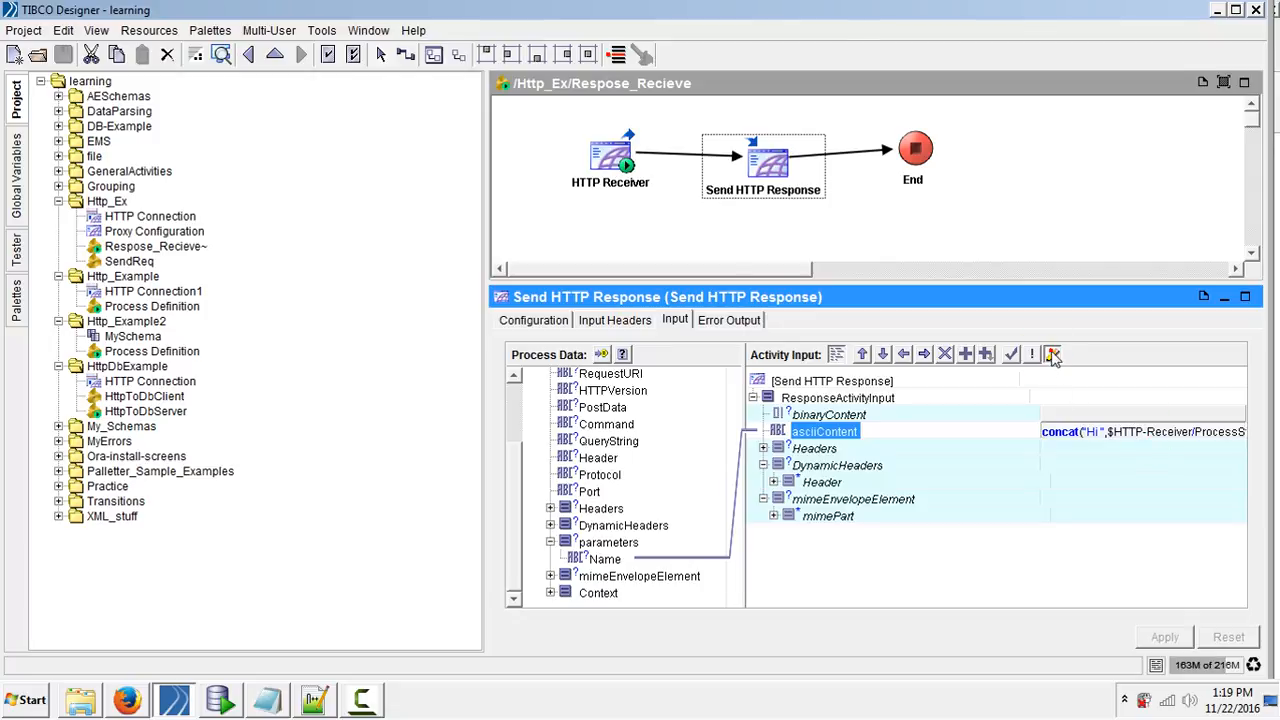
pyautogui.click(1052, 354)
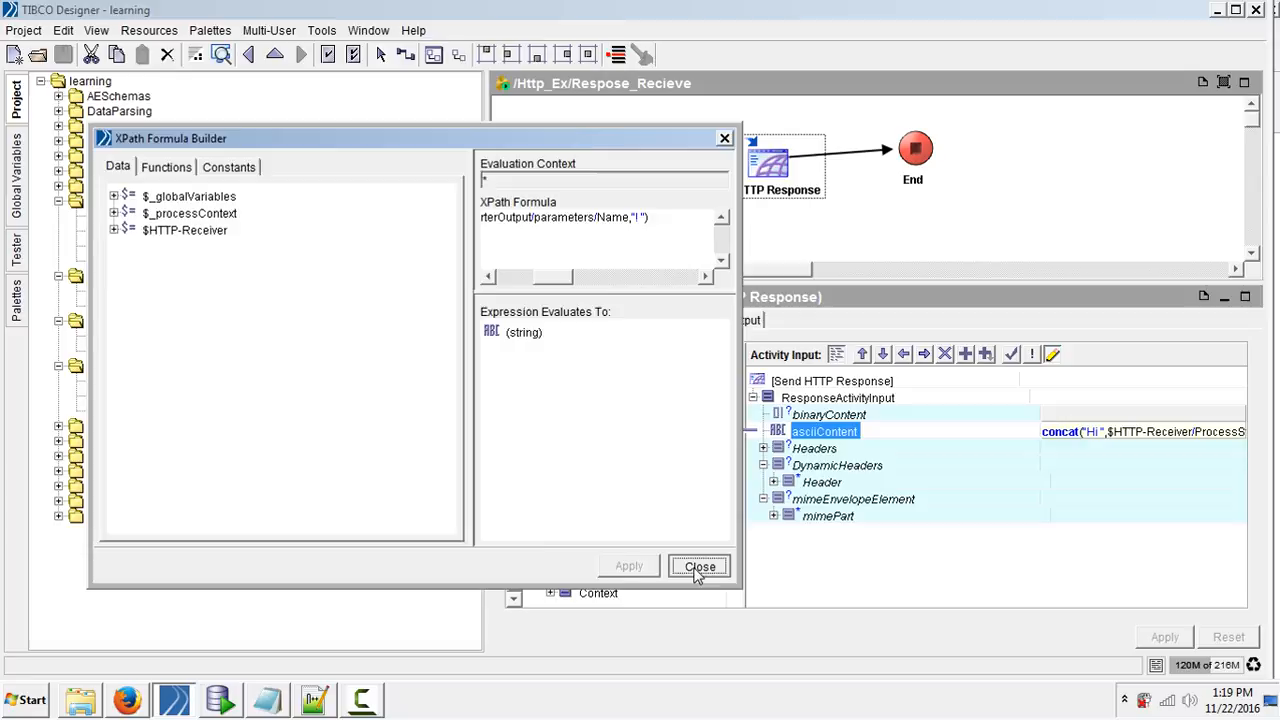
pyautogui.click(700, 566)
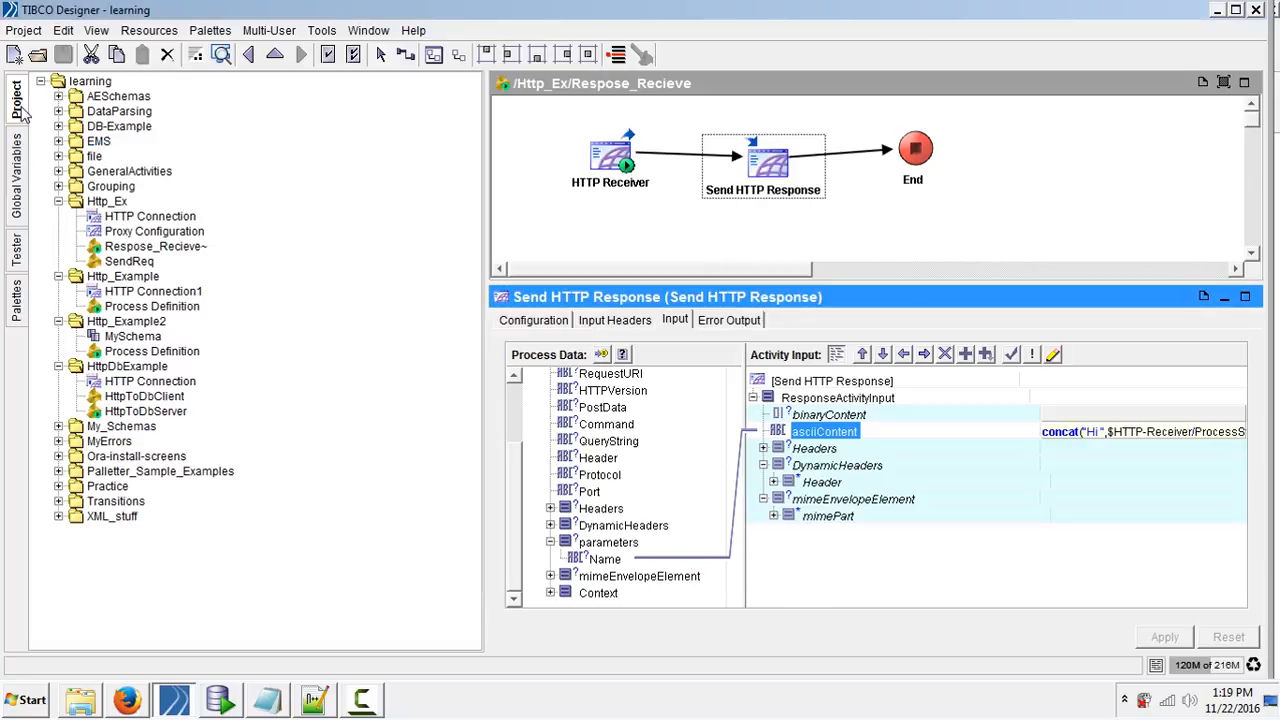
# Load and start both processes in the Tester, run SendReq and view its request input with Name Pasha
pyautogui.click(16, 244)
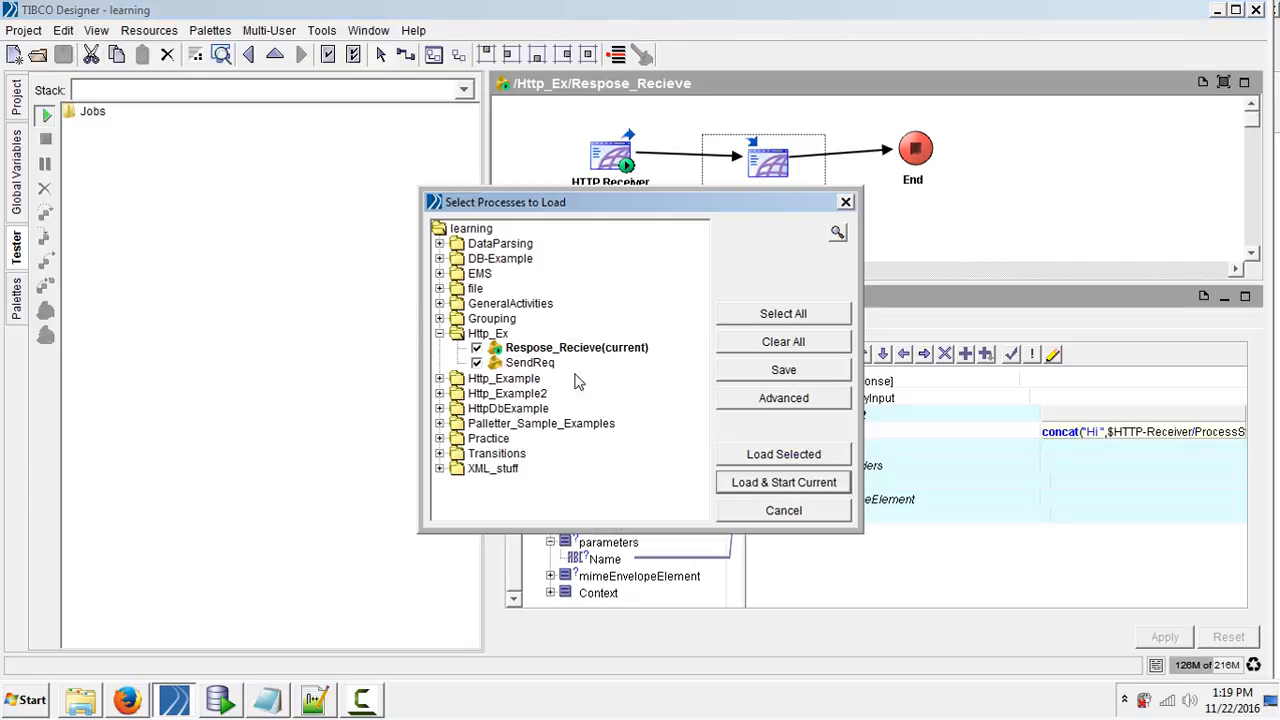
pyautogui.click(784, 482)
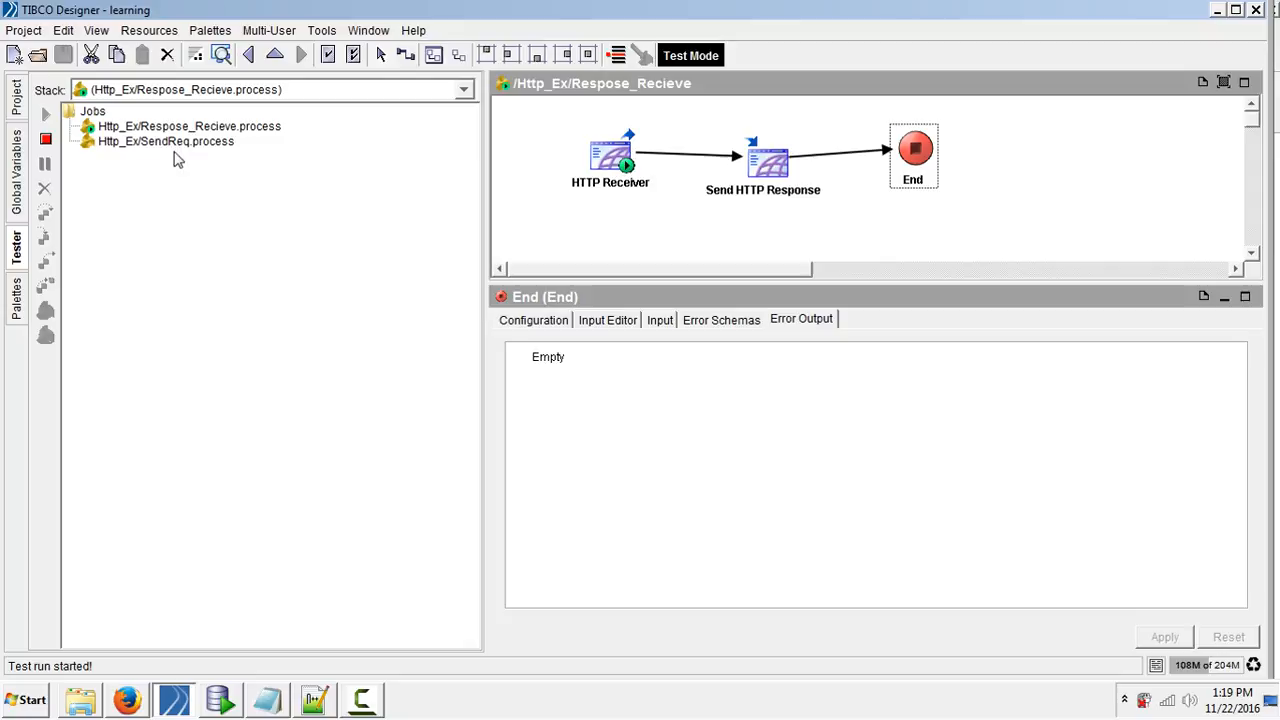
pyautogui.click(164, 140)
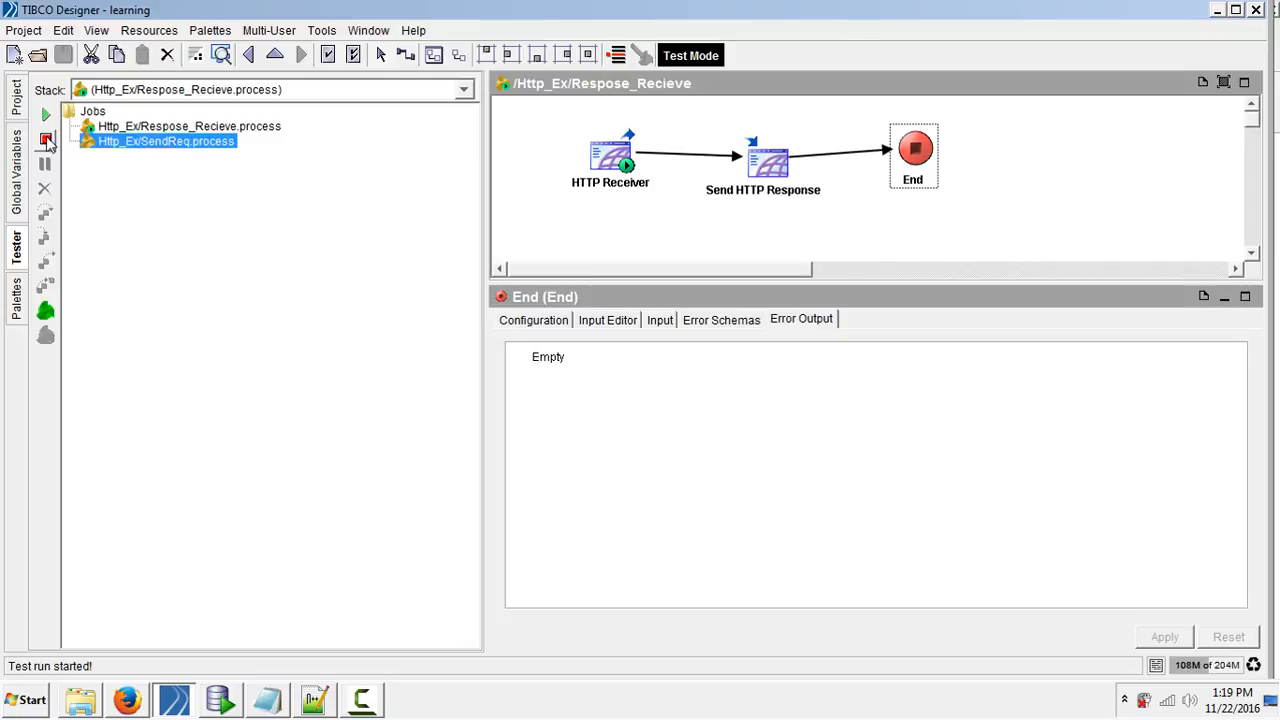
pyautogui.moveTo(46, 116)
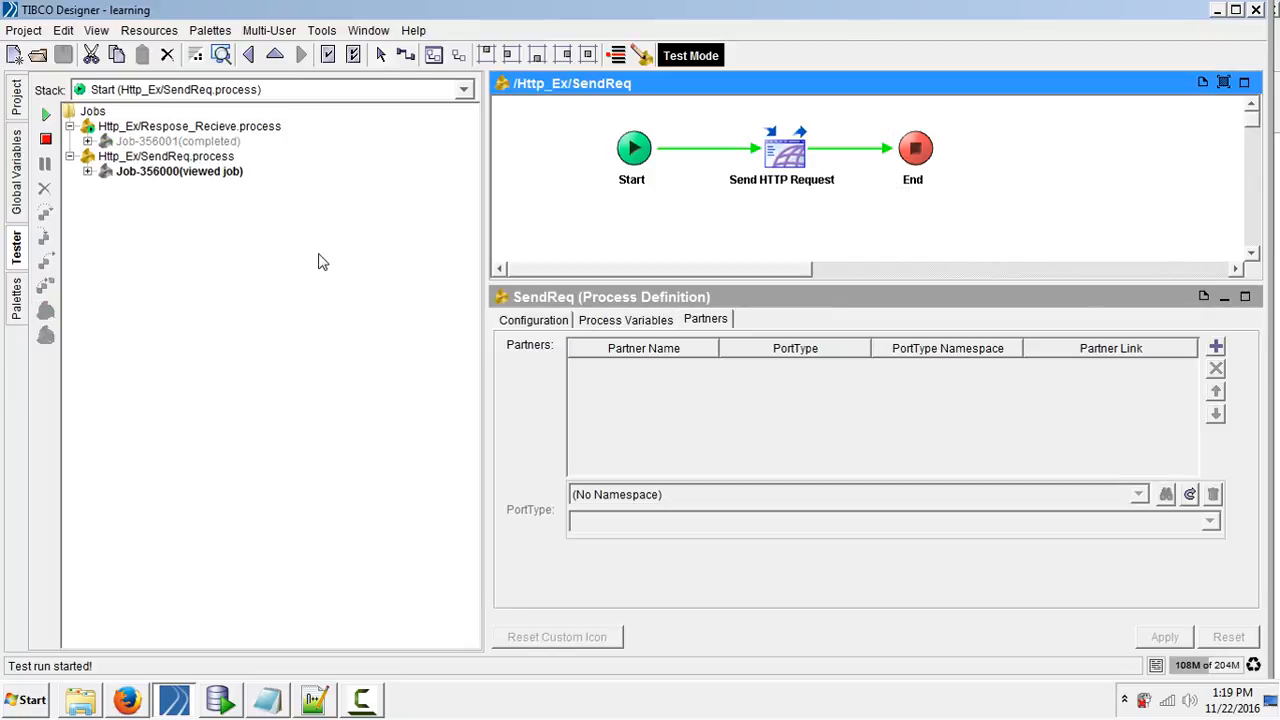
pyautogui.click(166, 156)
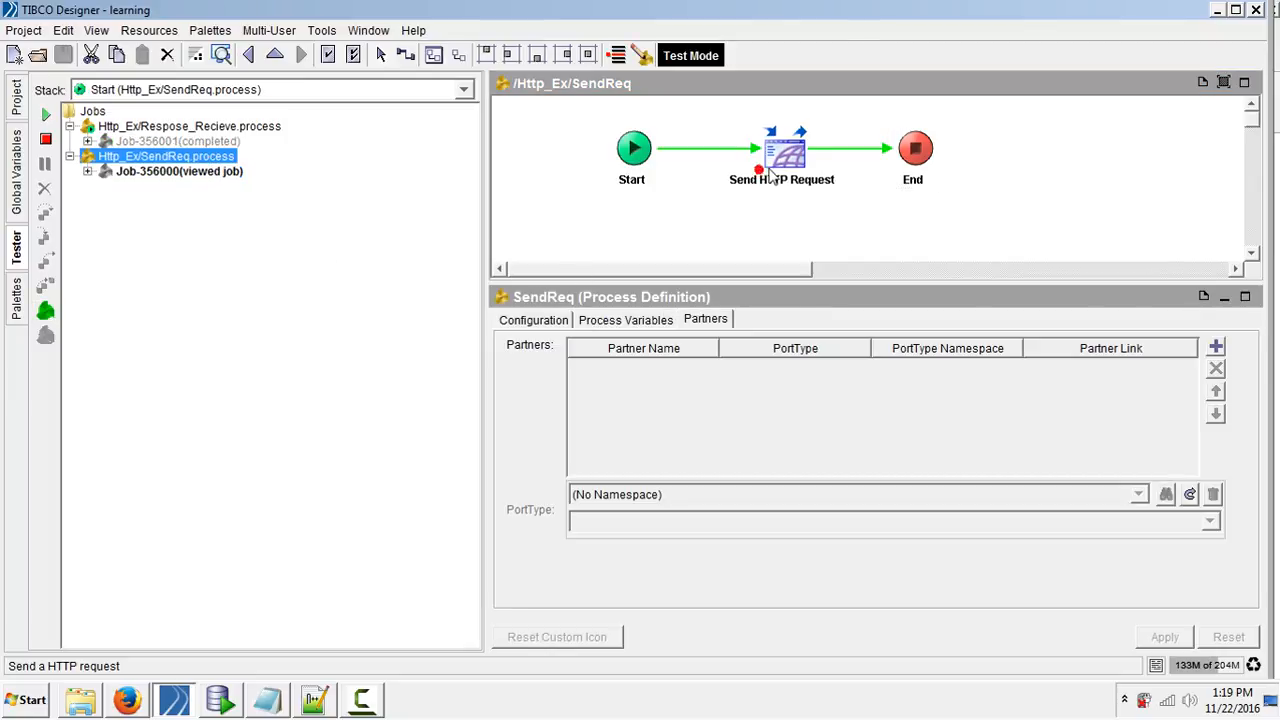
pyautogui.click(784, 150)
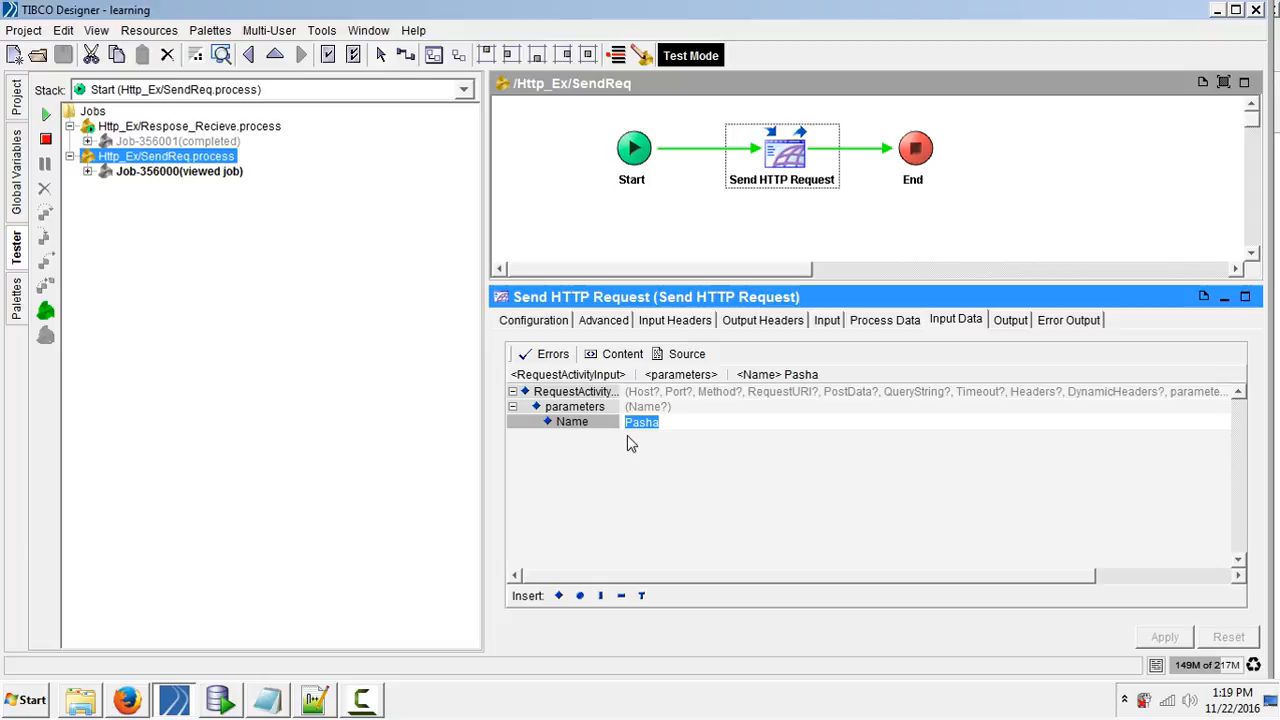
pyautogui.moveTo(578, 428)
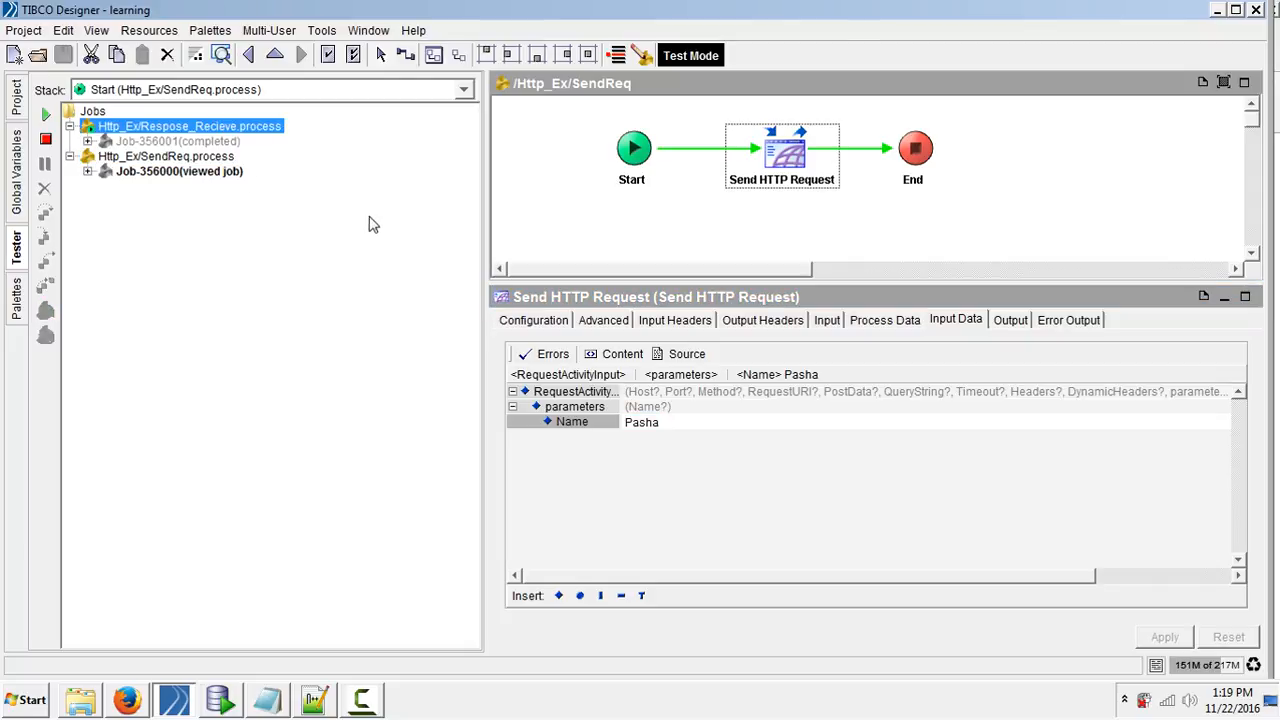
# In the Respose_Recieve job, check the HTTP Receiver output received Name=Pasha
pyautogui.click(148, 140)
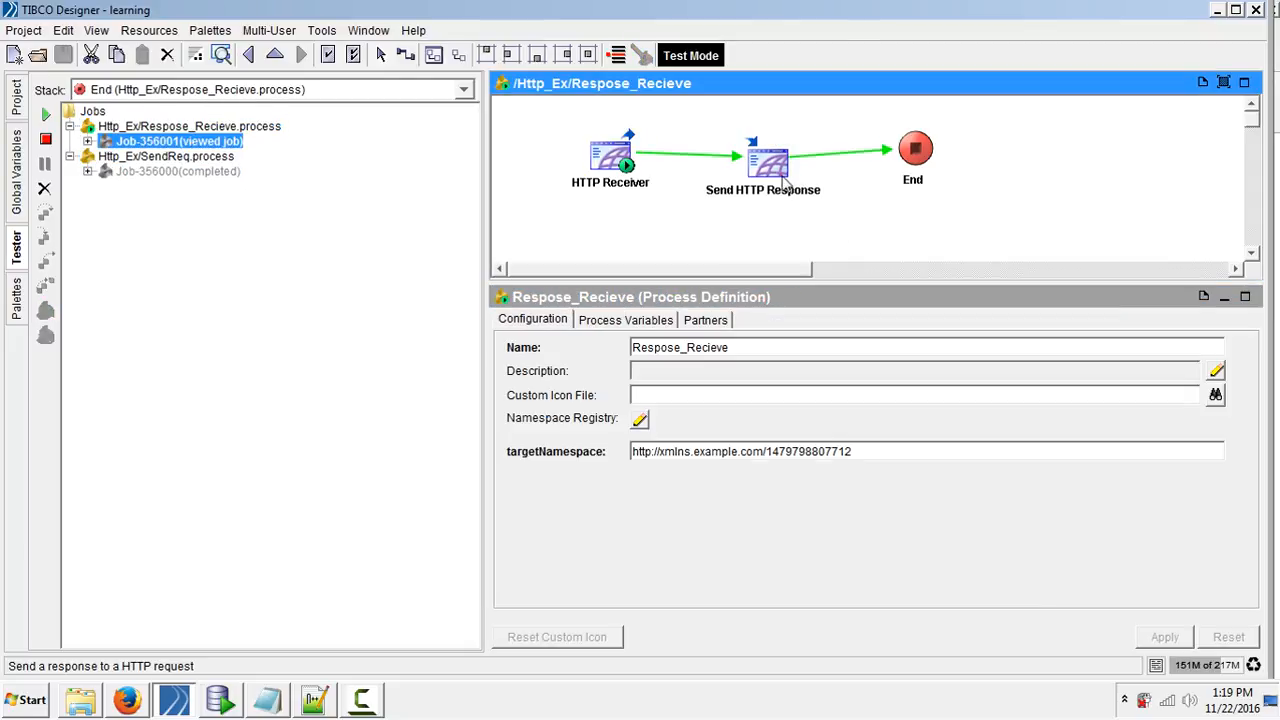
pyautogui.click(764, 160)
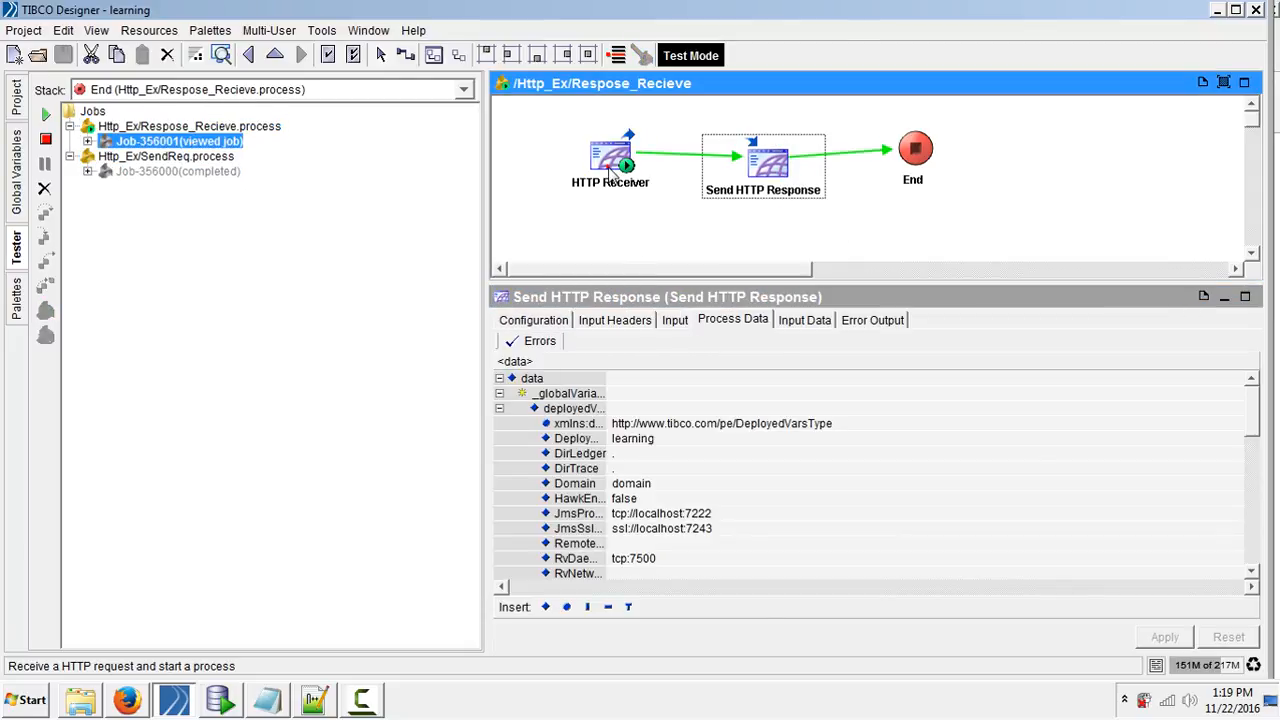
pyautogui.click(610, 160)
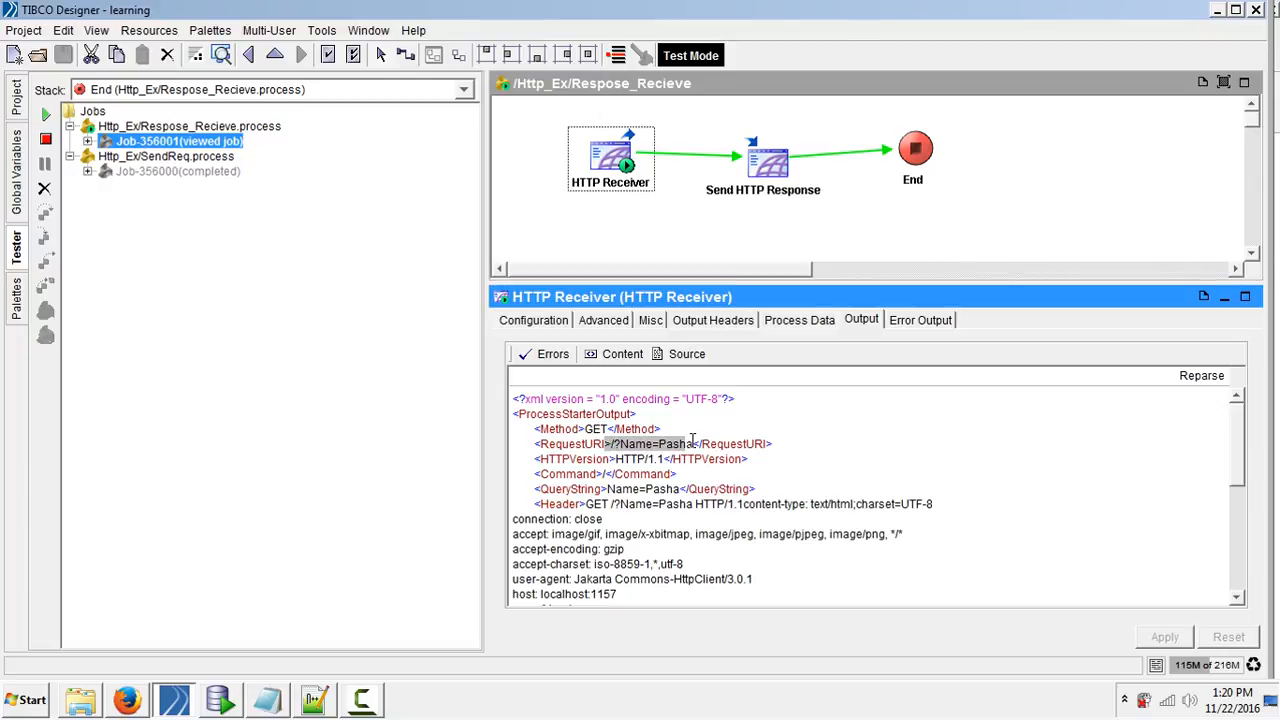
# View the Send HTTP Response input data and select the reply text "Hi Pasha!"
pyautogui.click(764, 164)
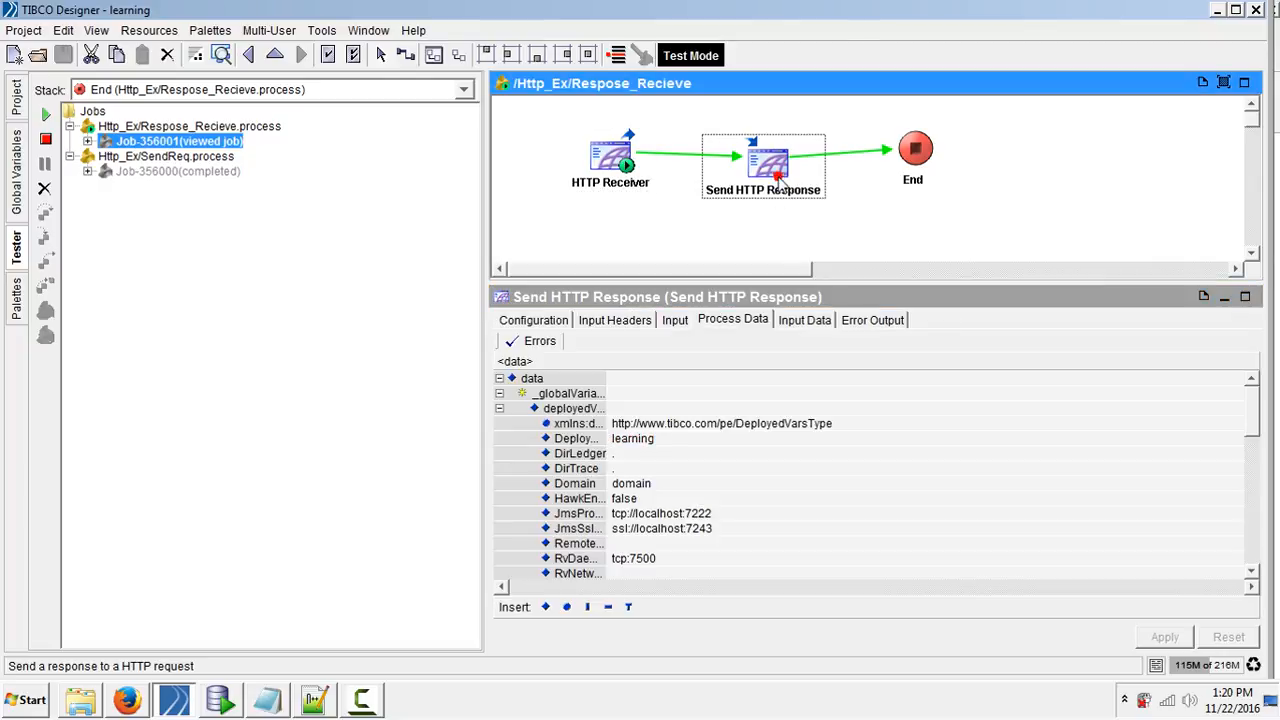
pyautogui.click(804, 320)
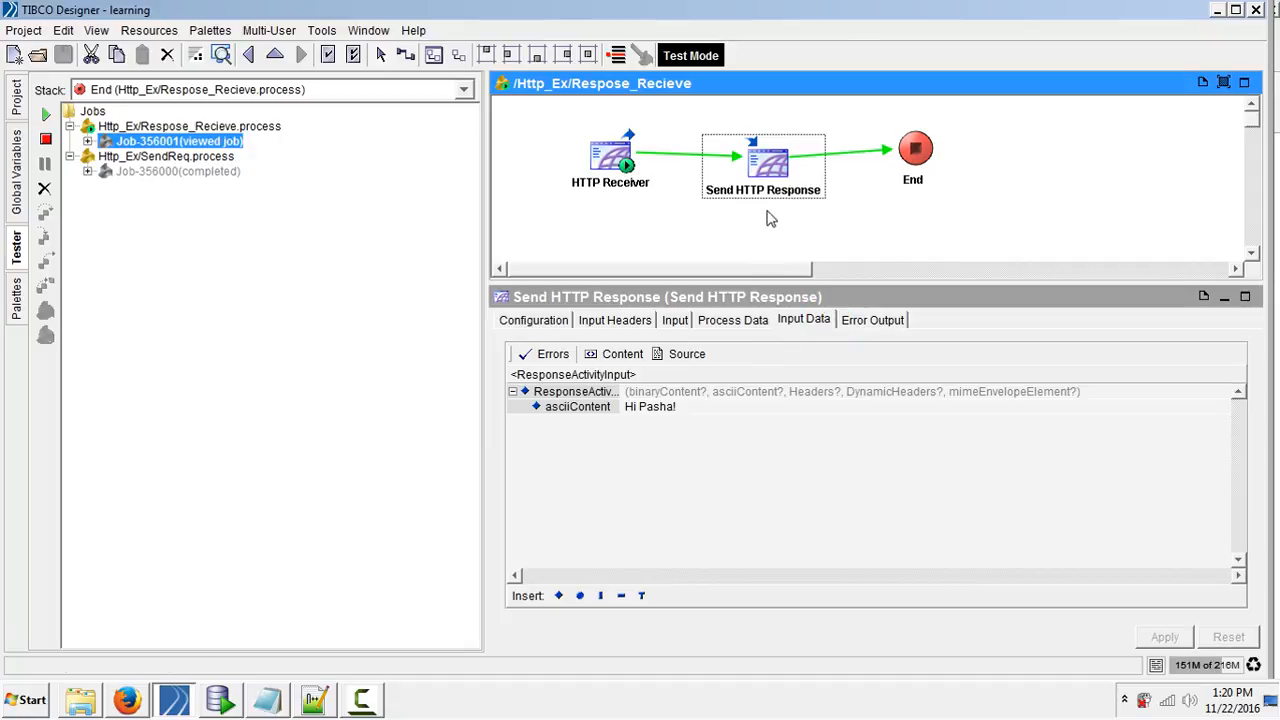
pyautogui.moveTo(612, 412)
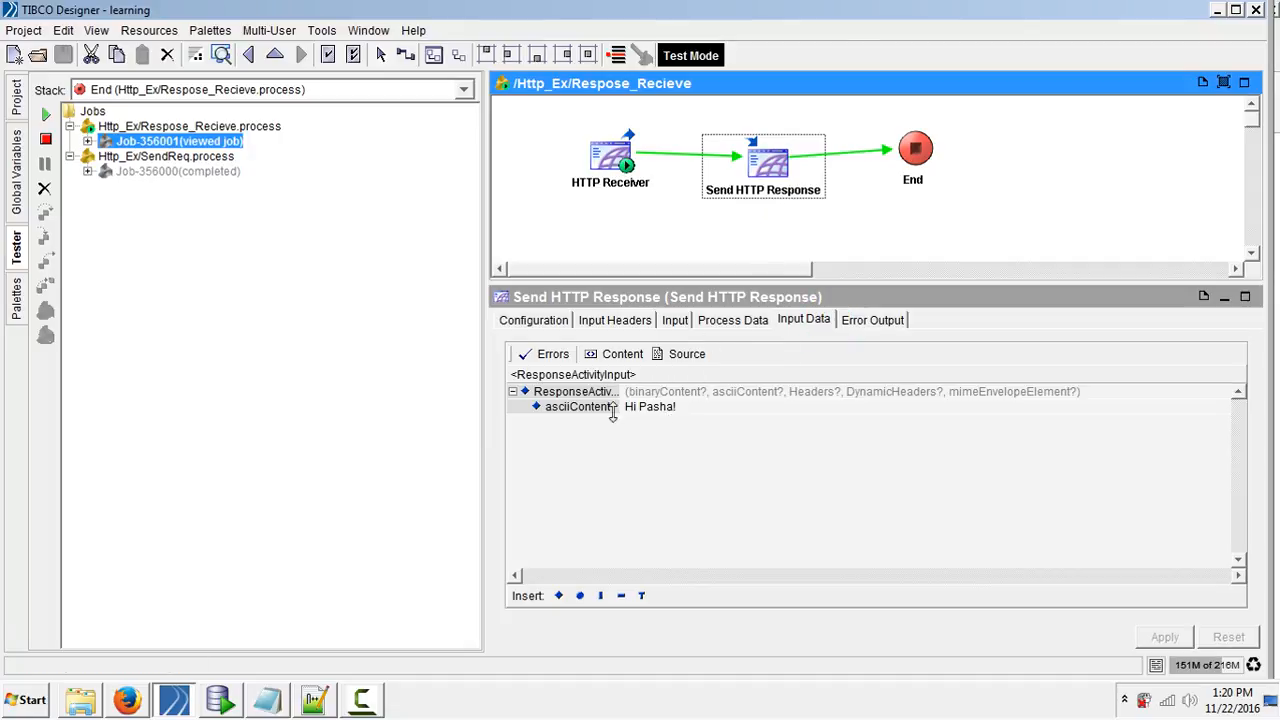
pyautogui.doubleClick(656, 406)
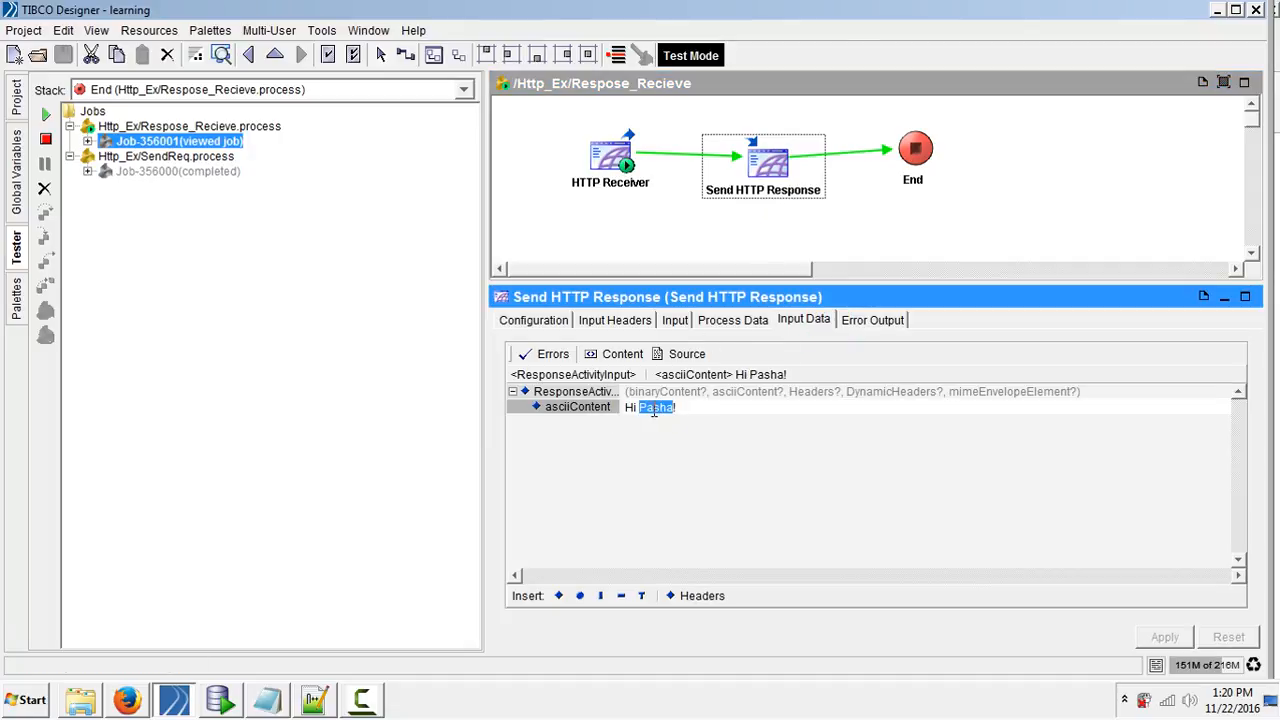
pyautogui.tripleClick(652, 408)
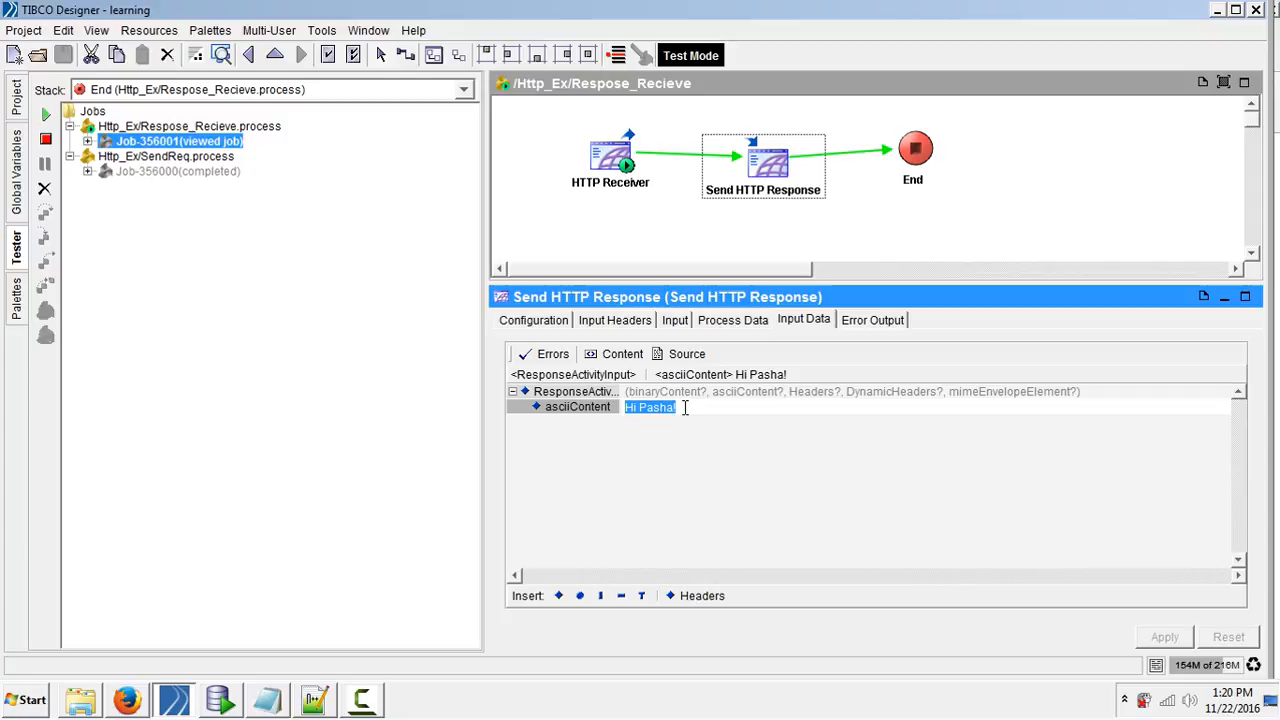
pyautogui.moveTo(224, 684)
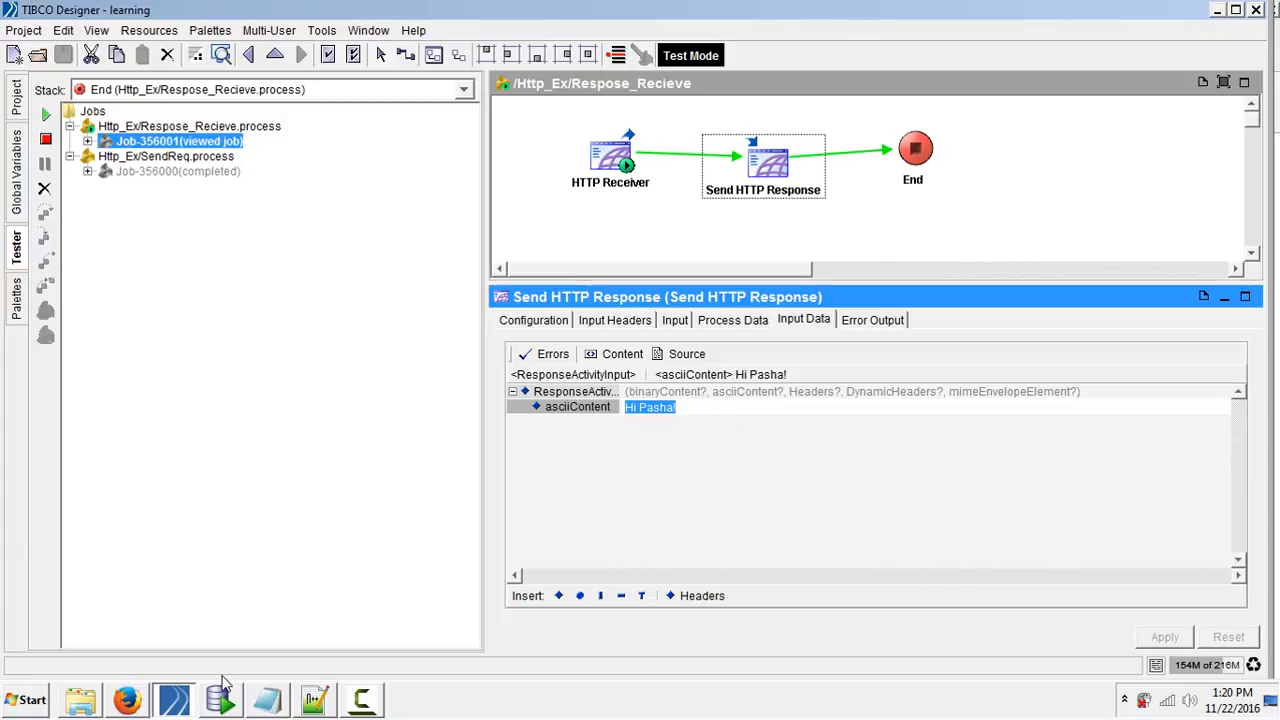
pyautogui.moveTo(620, 500)
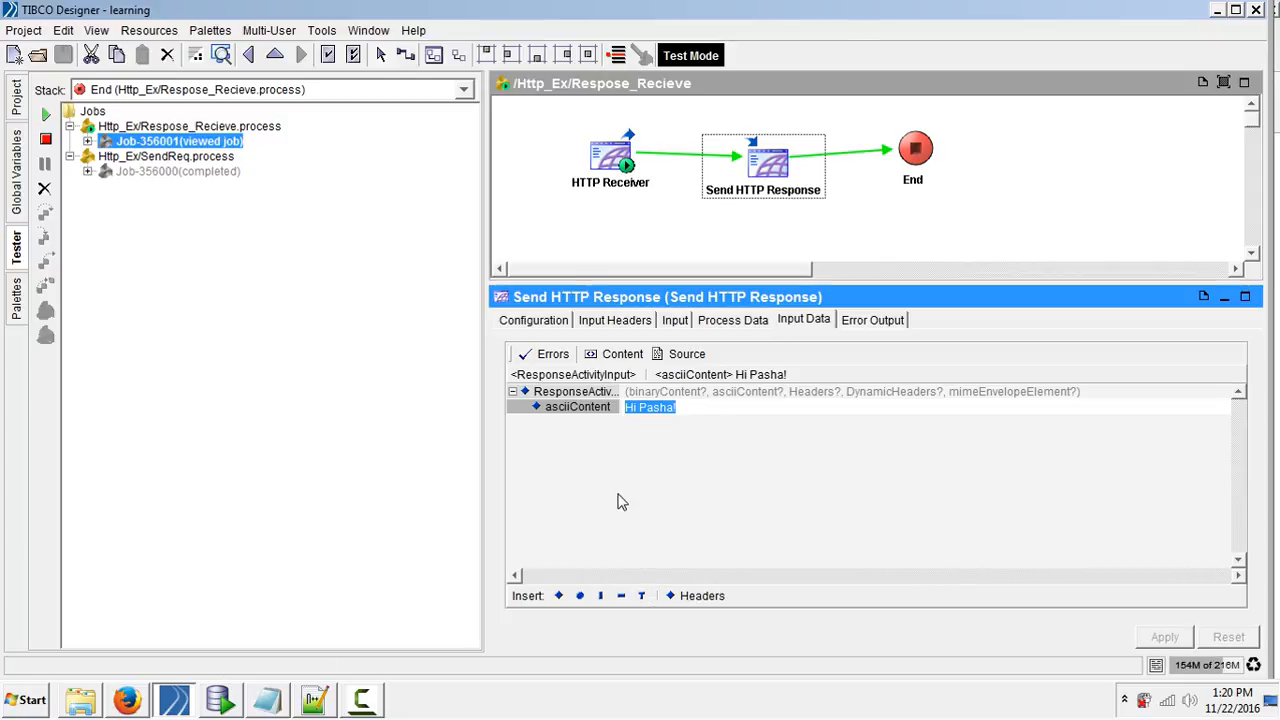